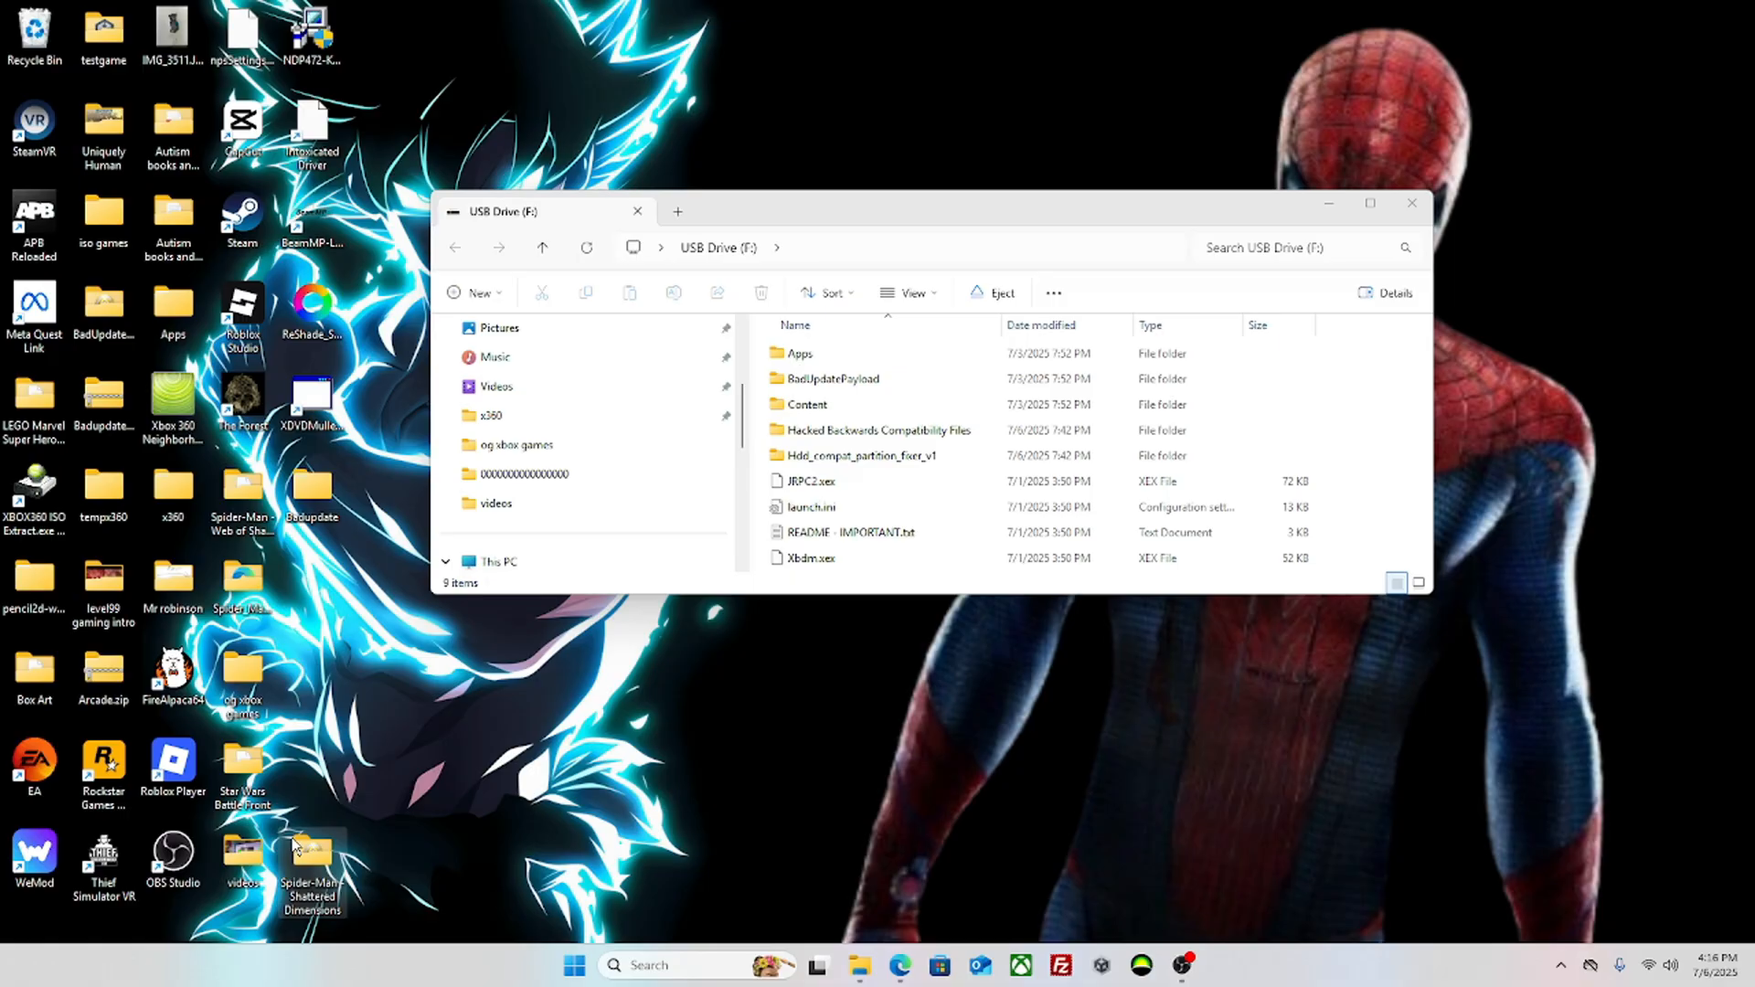
pyautogui.moveTo(33, 483)
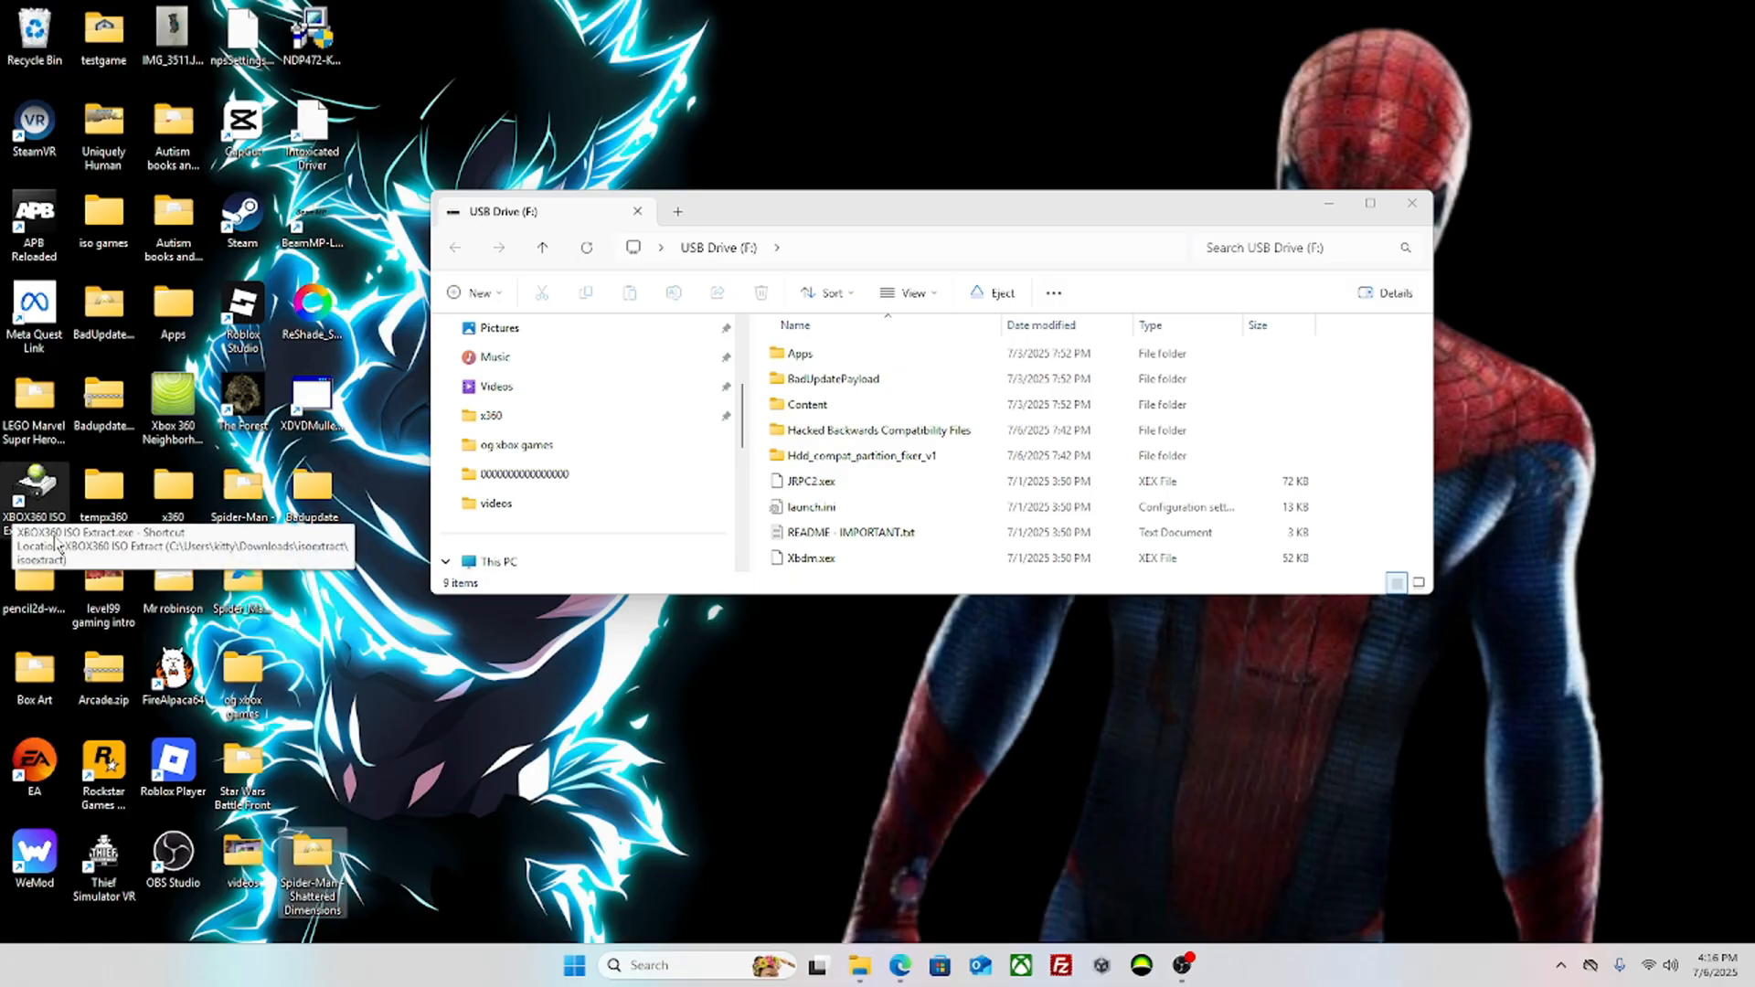
# Step: Launch XBOX360 ISO Extract from its desktop shortcut
pyautogui.doubleClick(33, 490)
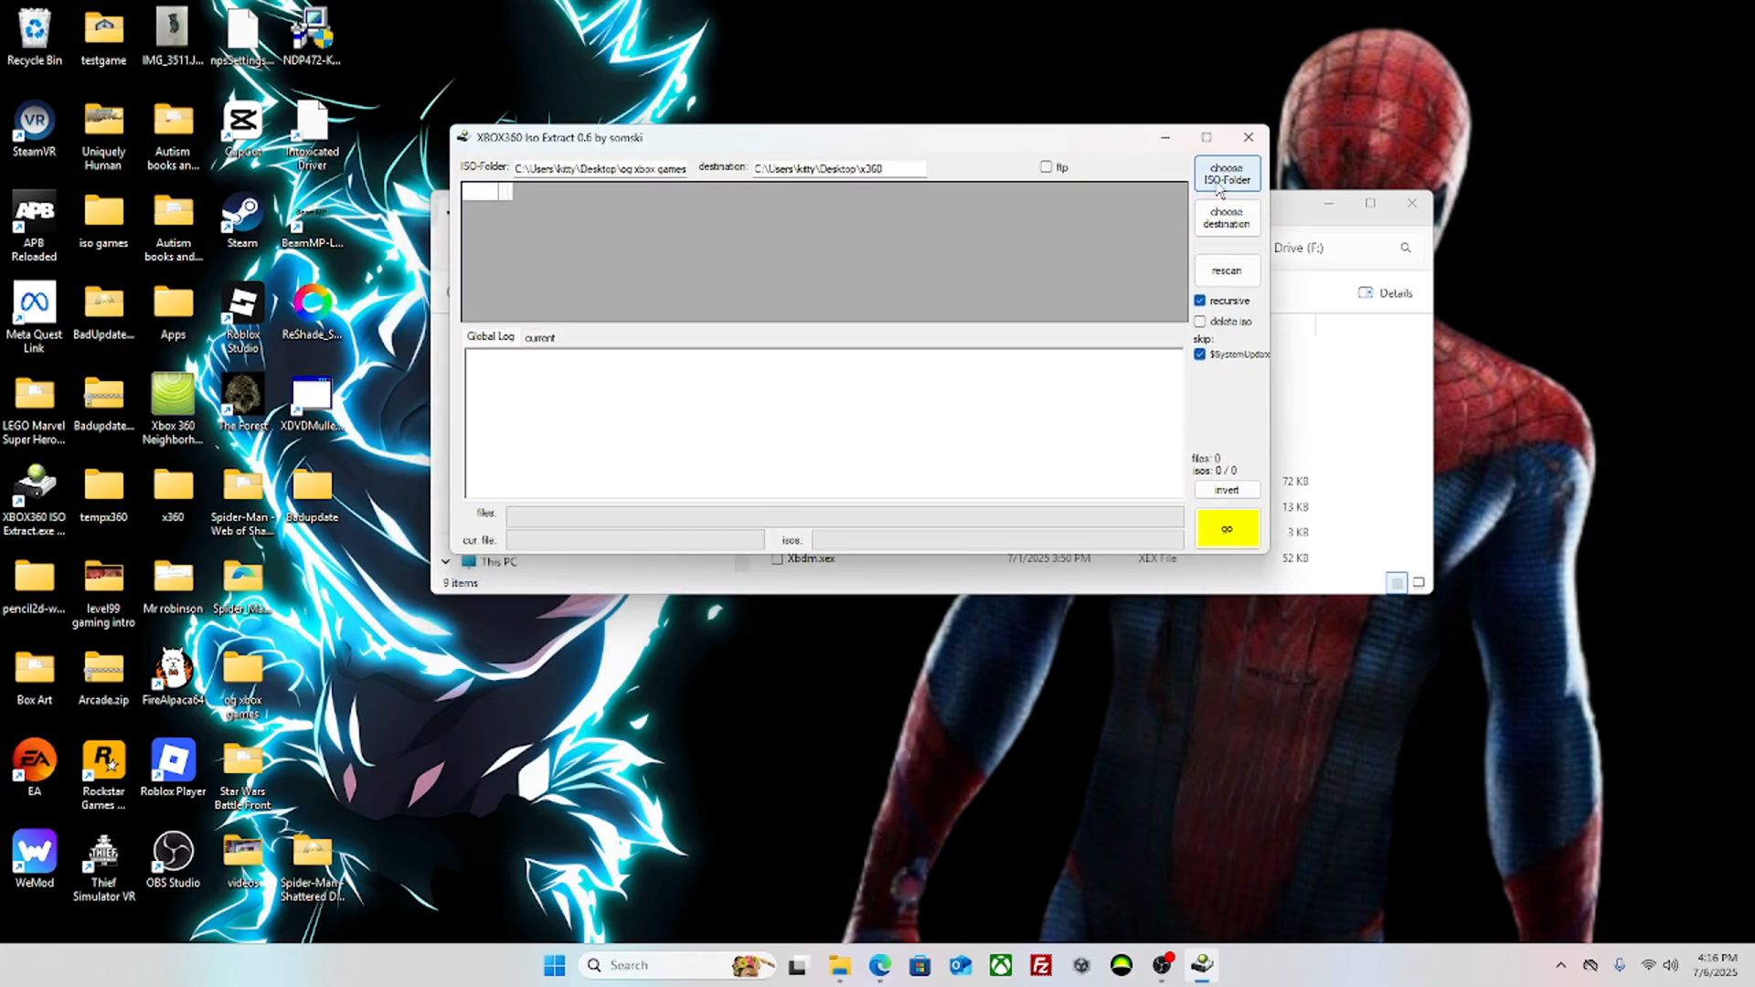
# Step: Choose the Spider-Man Shattered Dimensions folder as ISO source, keep x360 as destination, and enable delete iso
pyautogui.click(1225, 174)
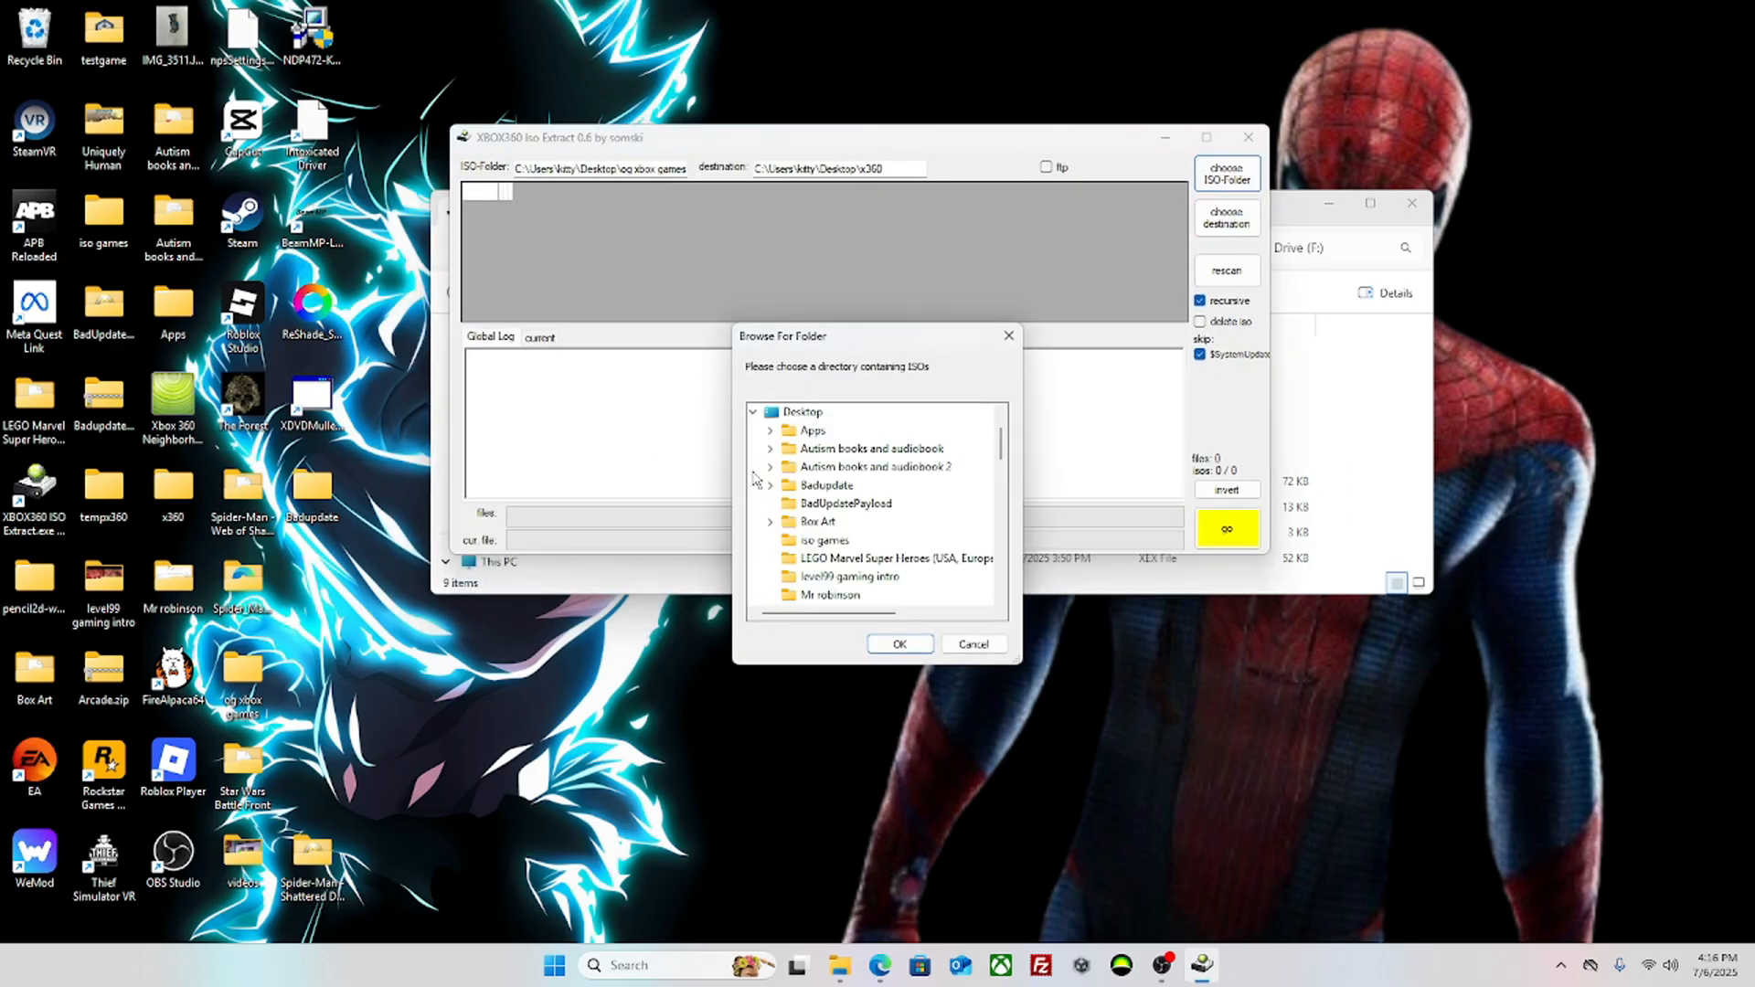
pyautogui.scroll(-3)
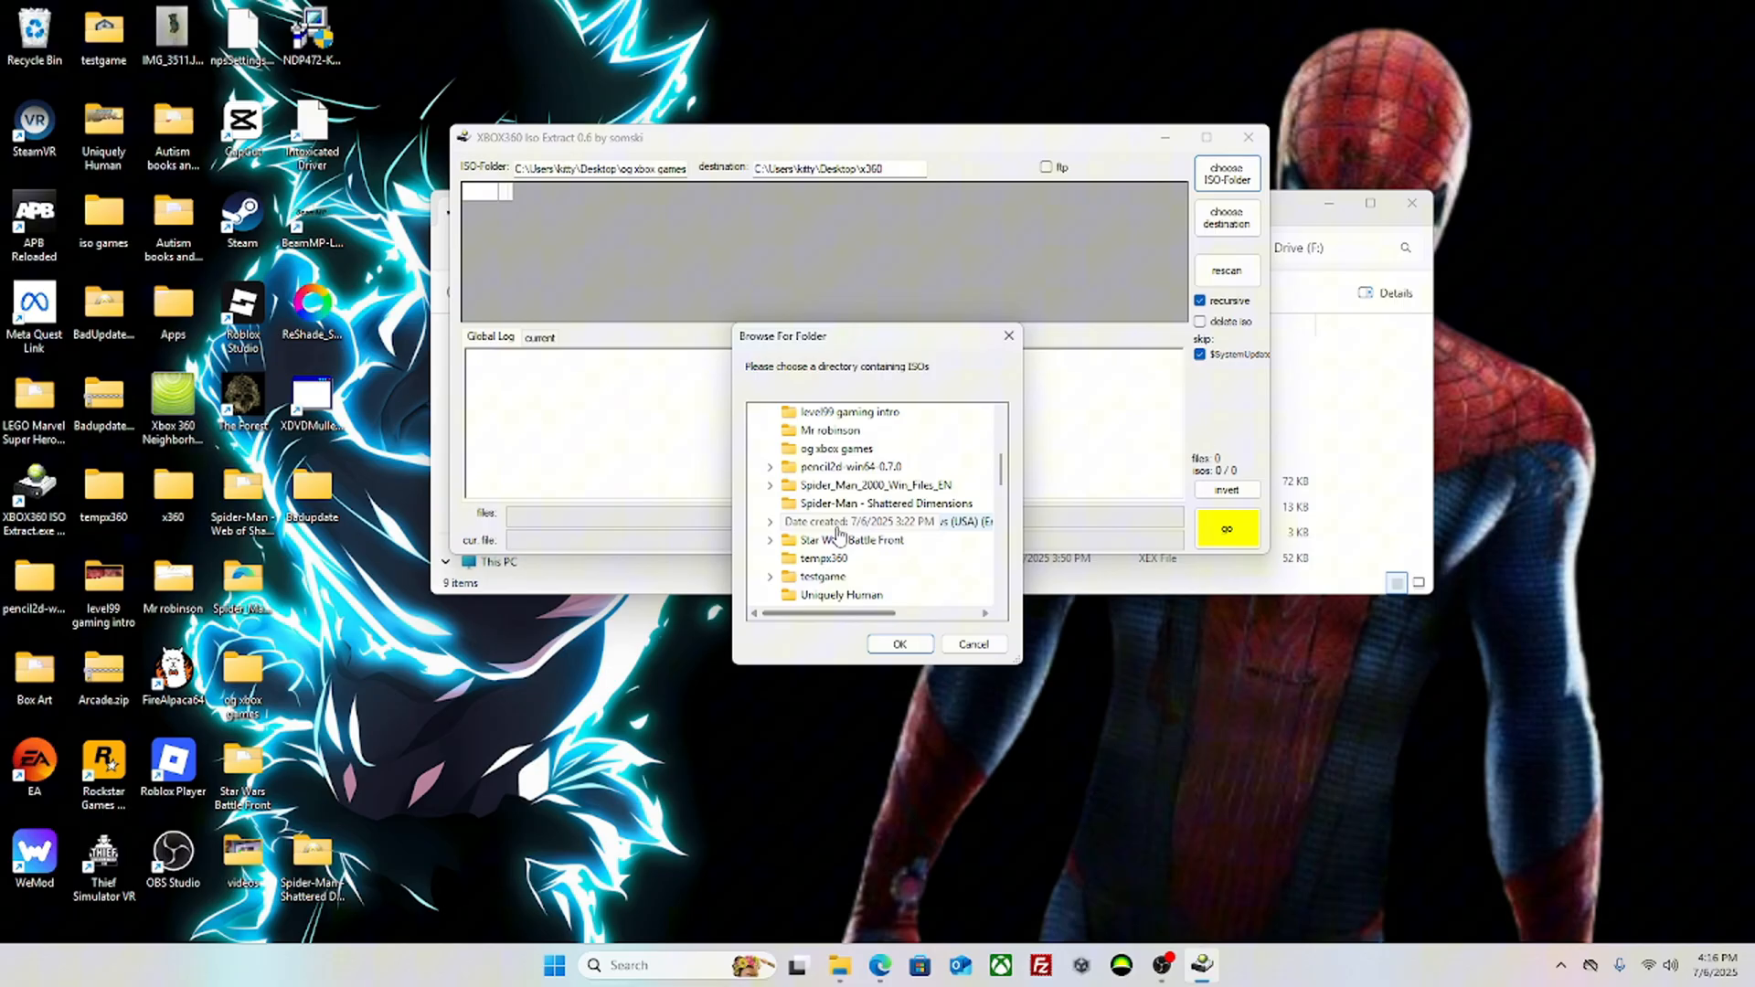
pyautogui.click(899, 644)
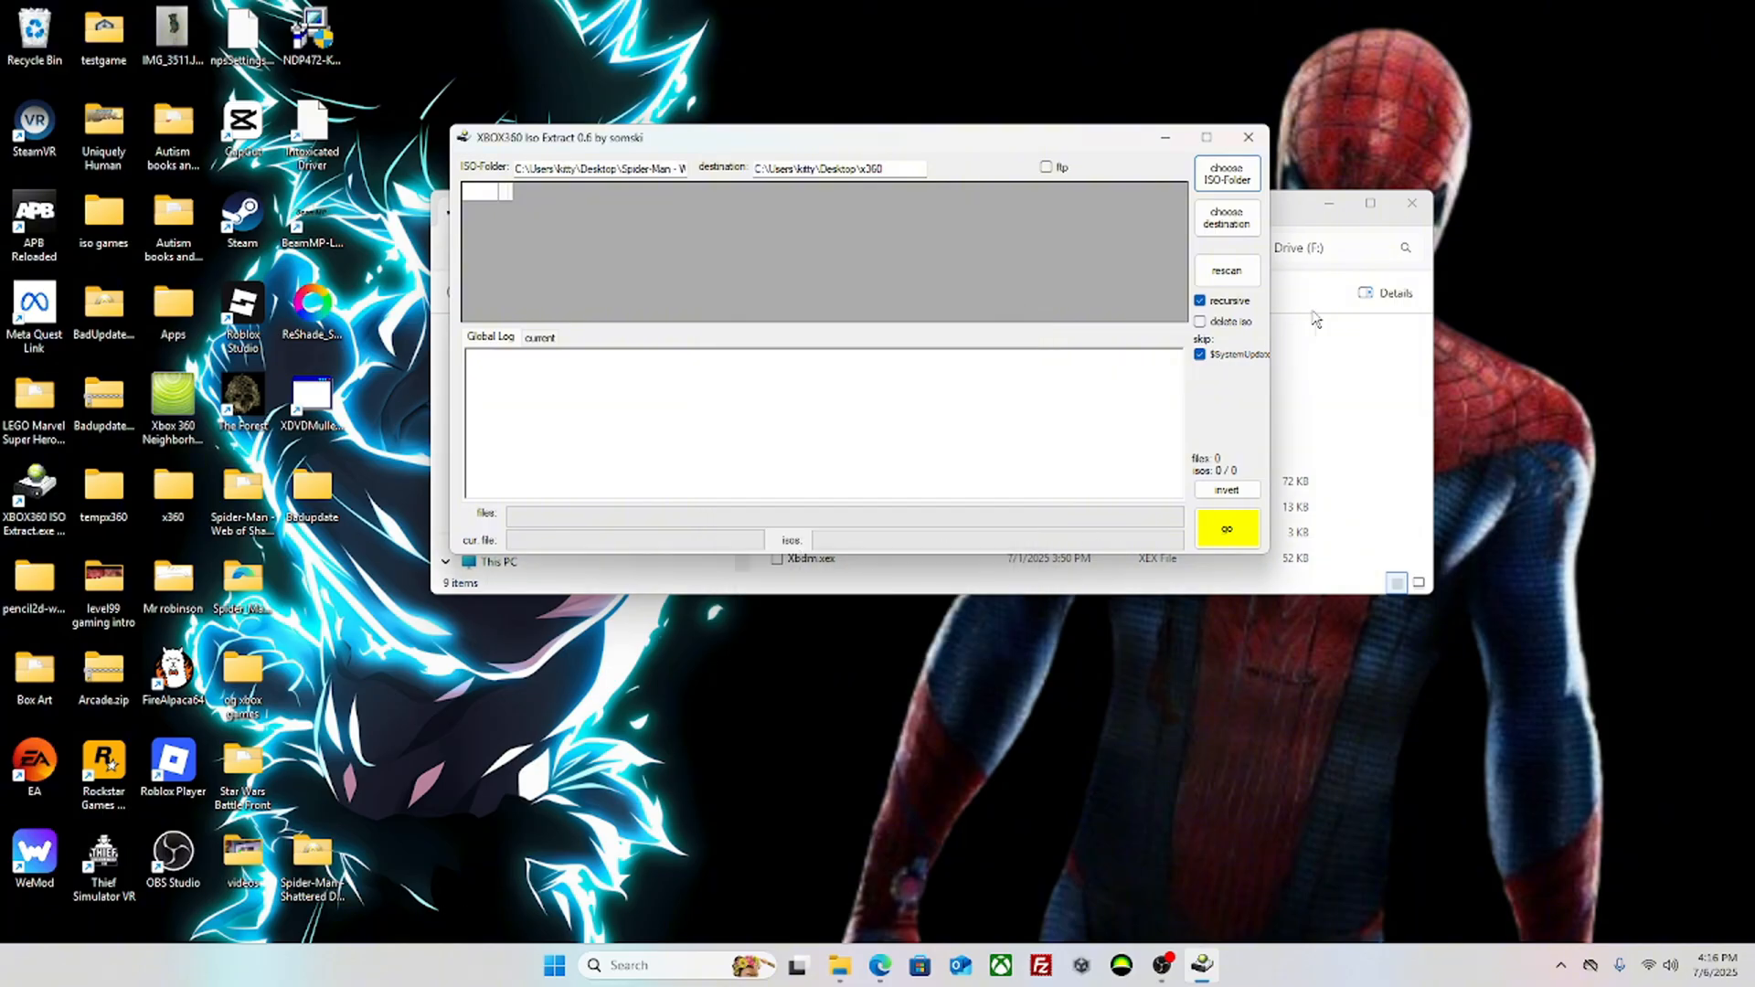
pyautogui.click(1227, 218)
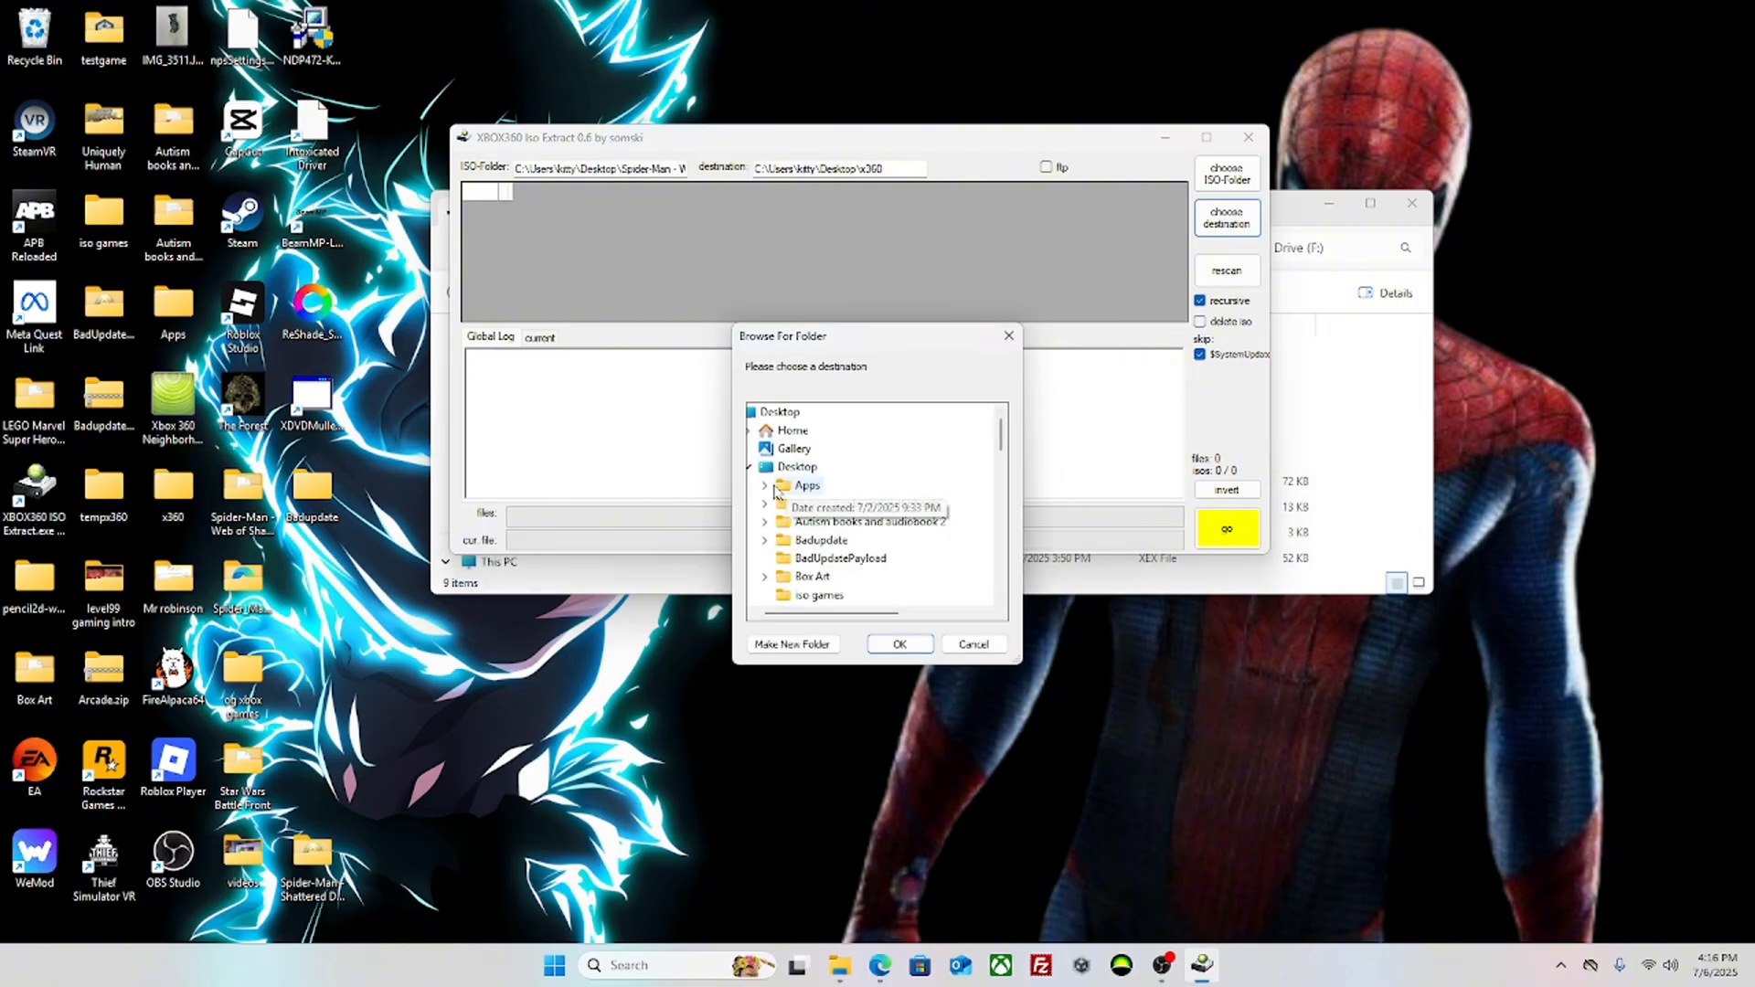
pyautogui.scroll(-3)
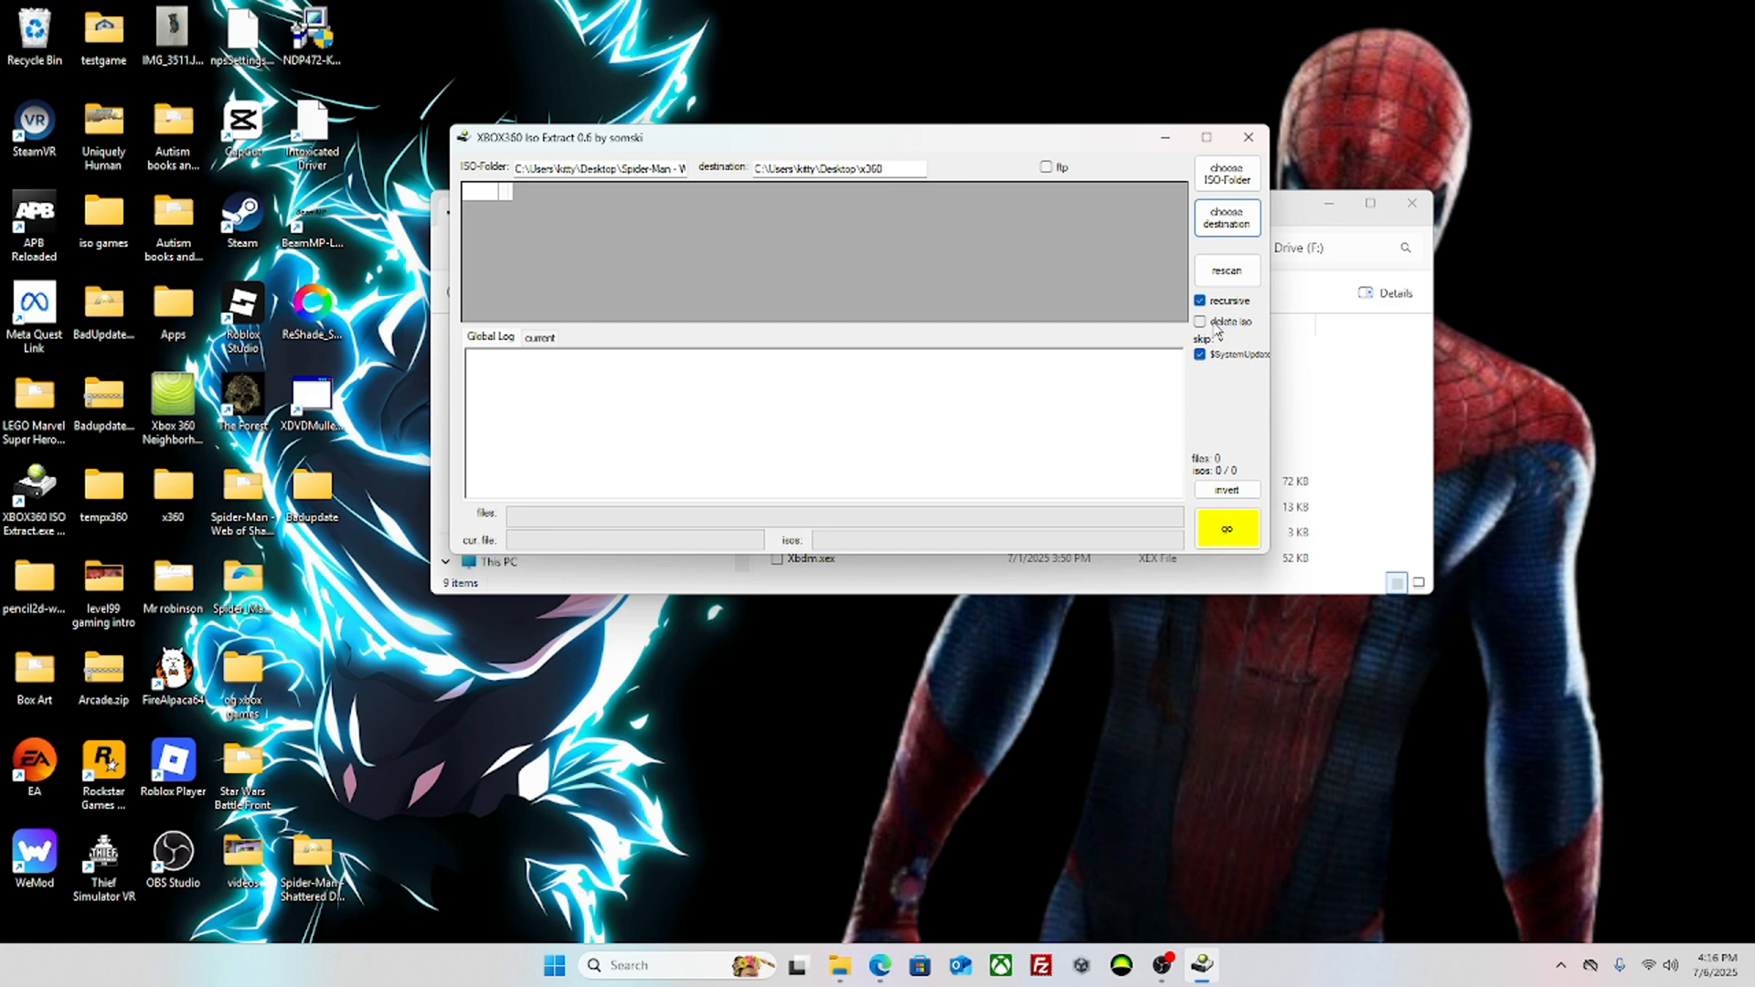
pyautogui.click(1199, 322)
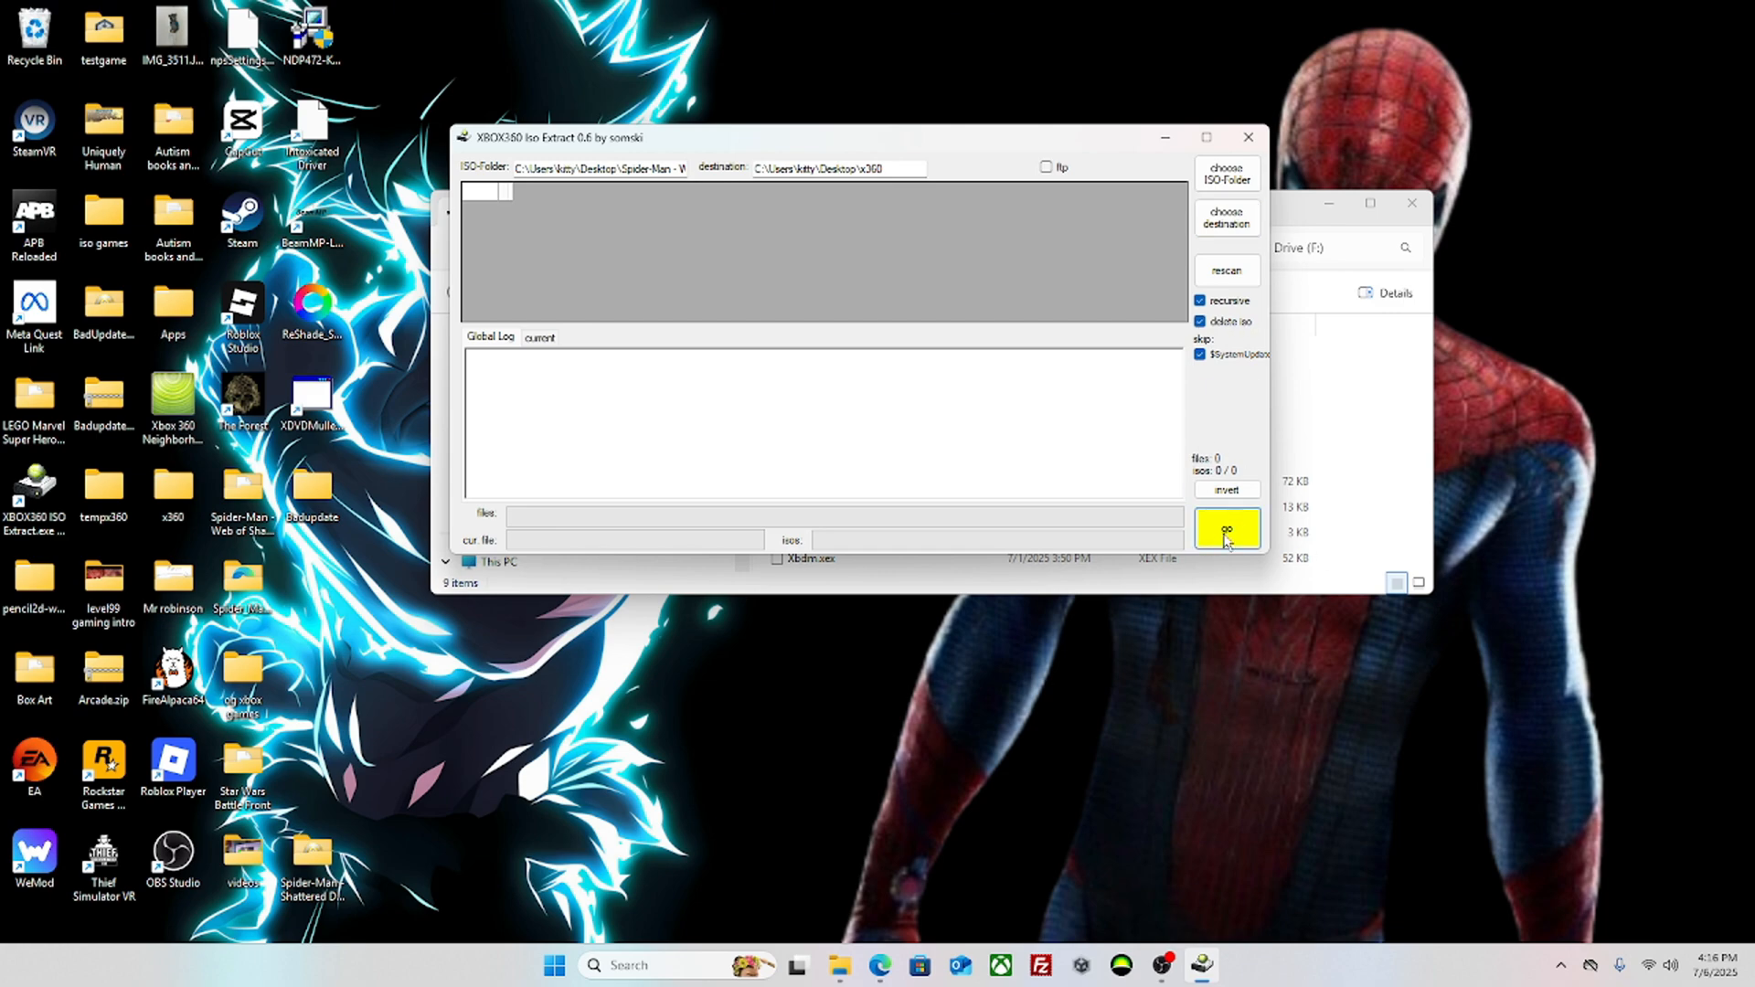
pyautogui.moveTo(1163, 205)
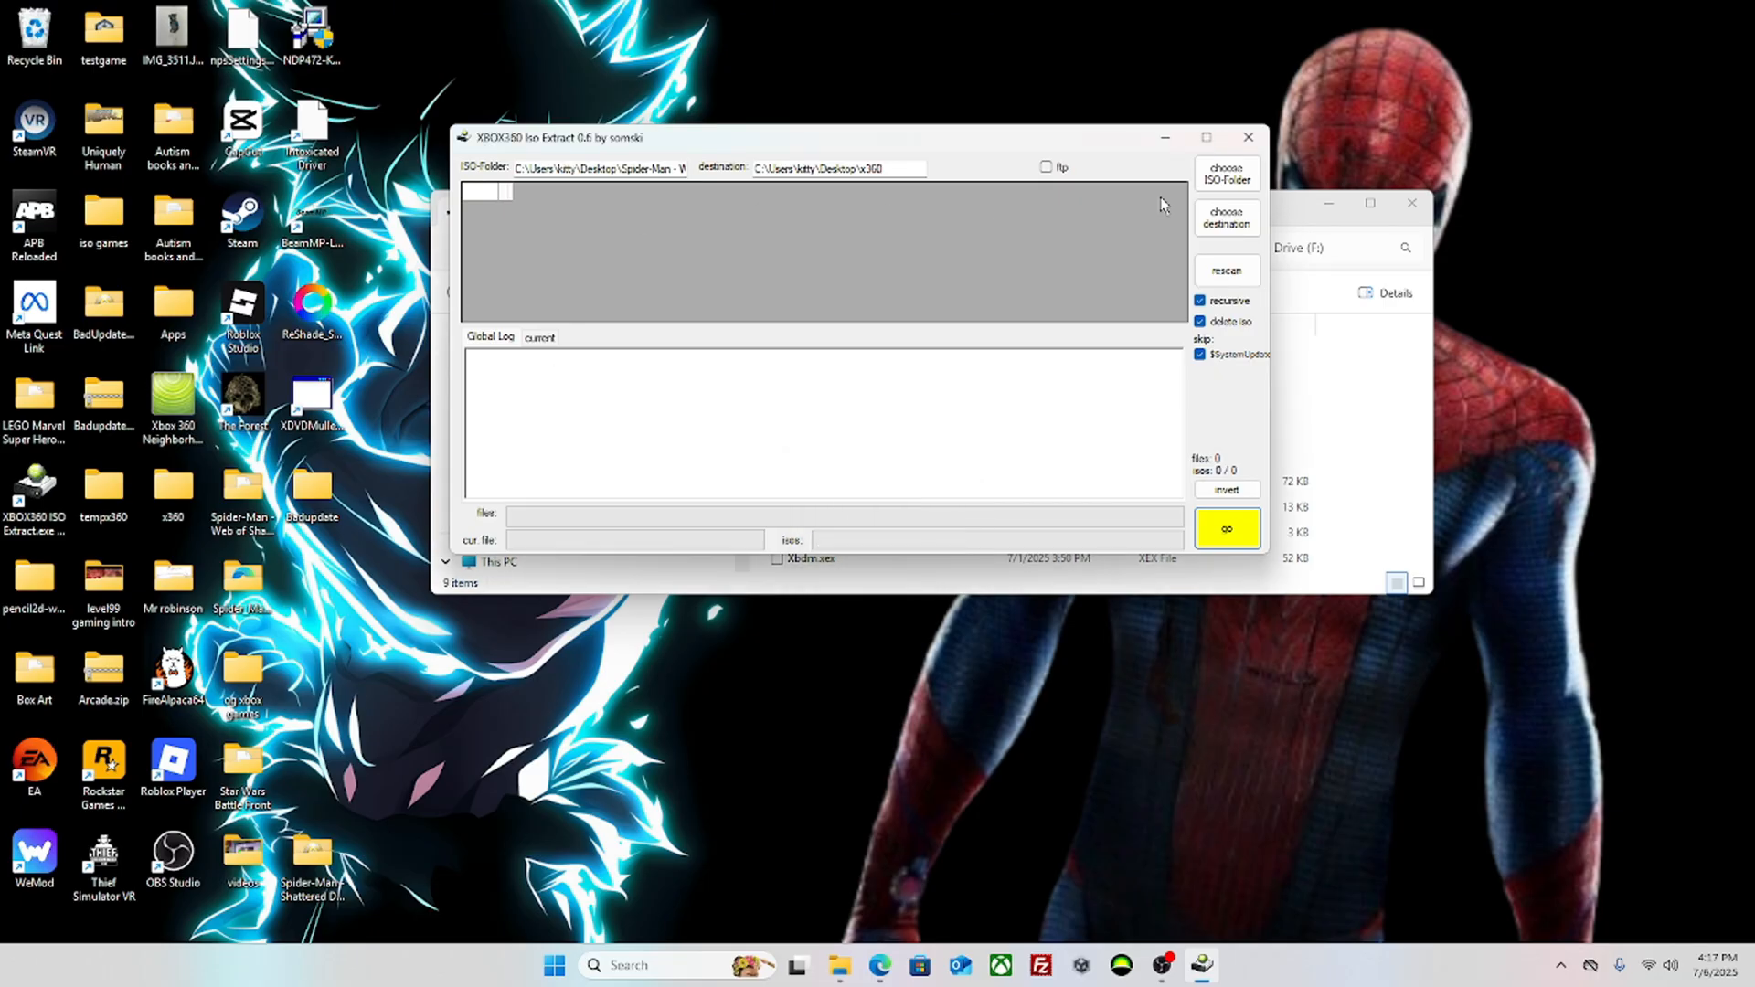
# Step: Reload the Shattered Dimensions ISO into the list, confirm x360 as destination, and start extraction with go
pyautogui.click(1225, 172)
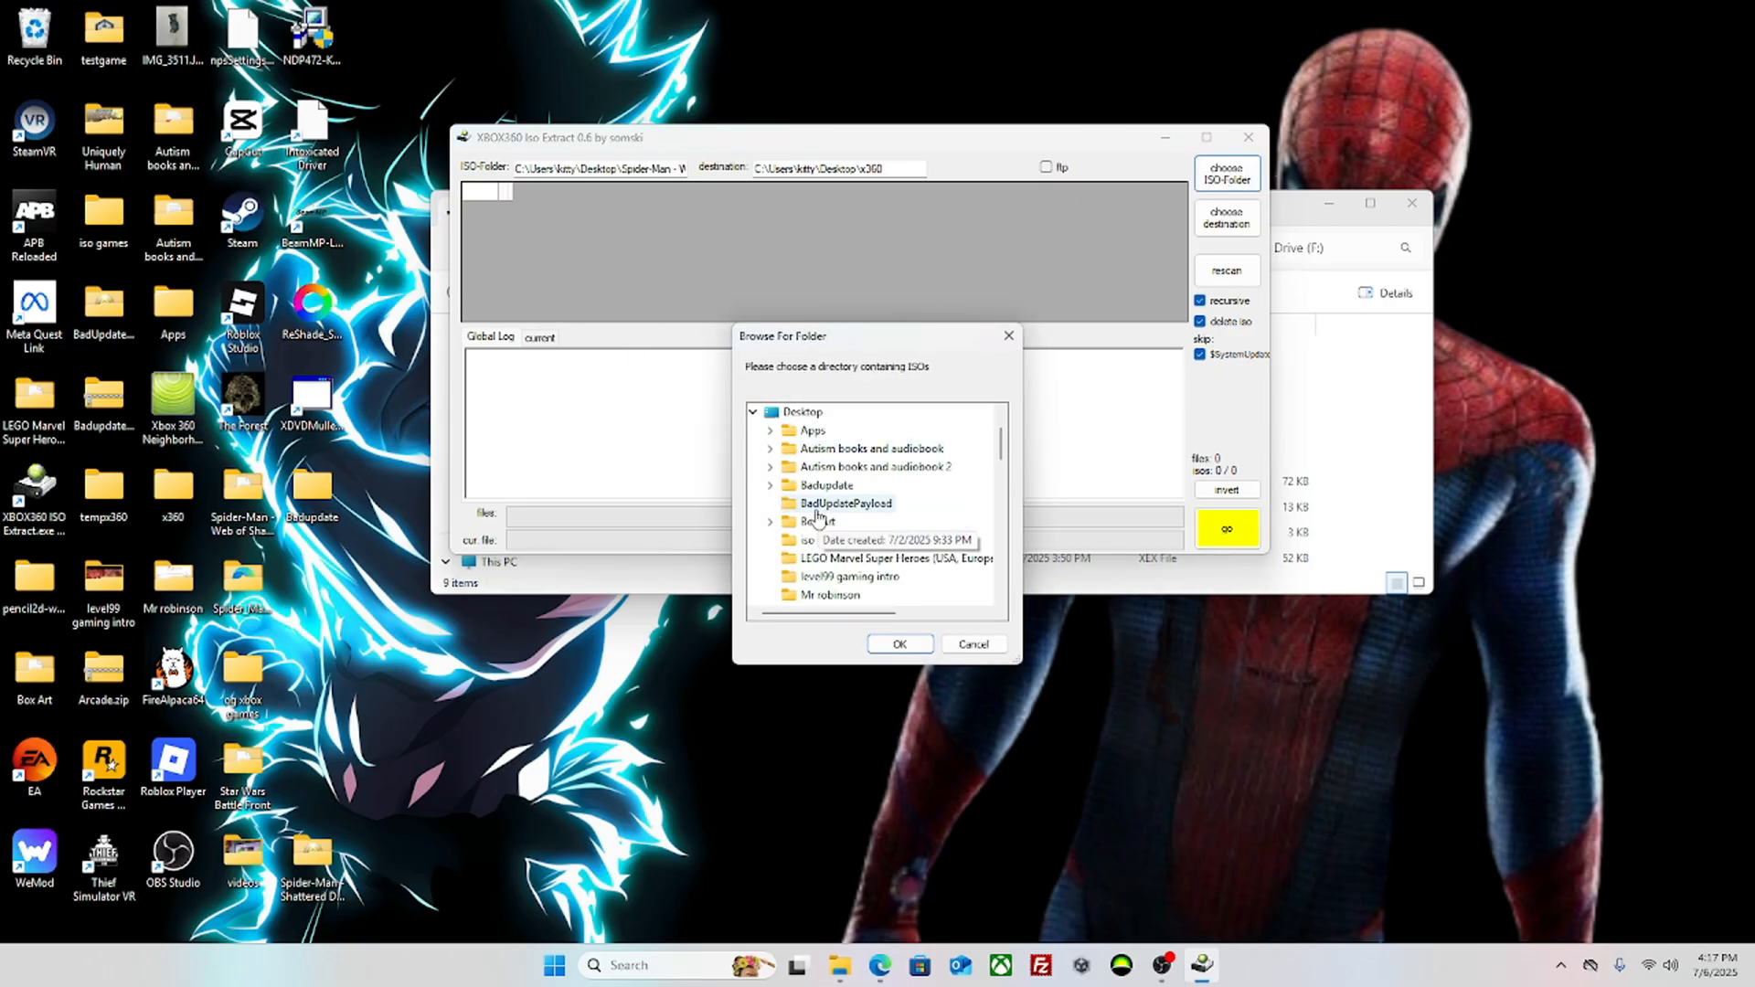
pyautogui.scroll(-3)
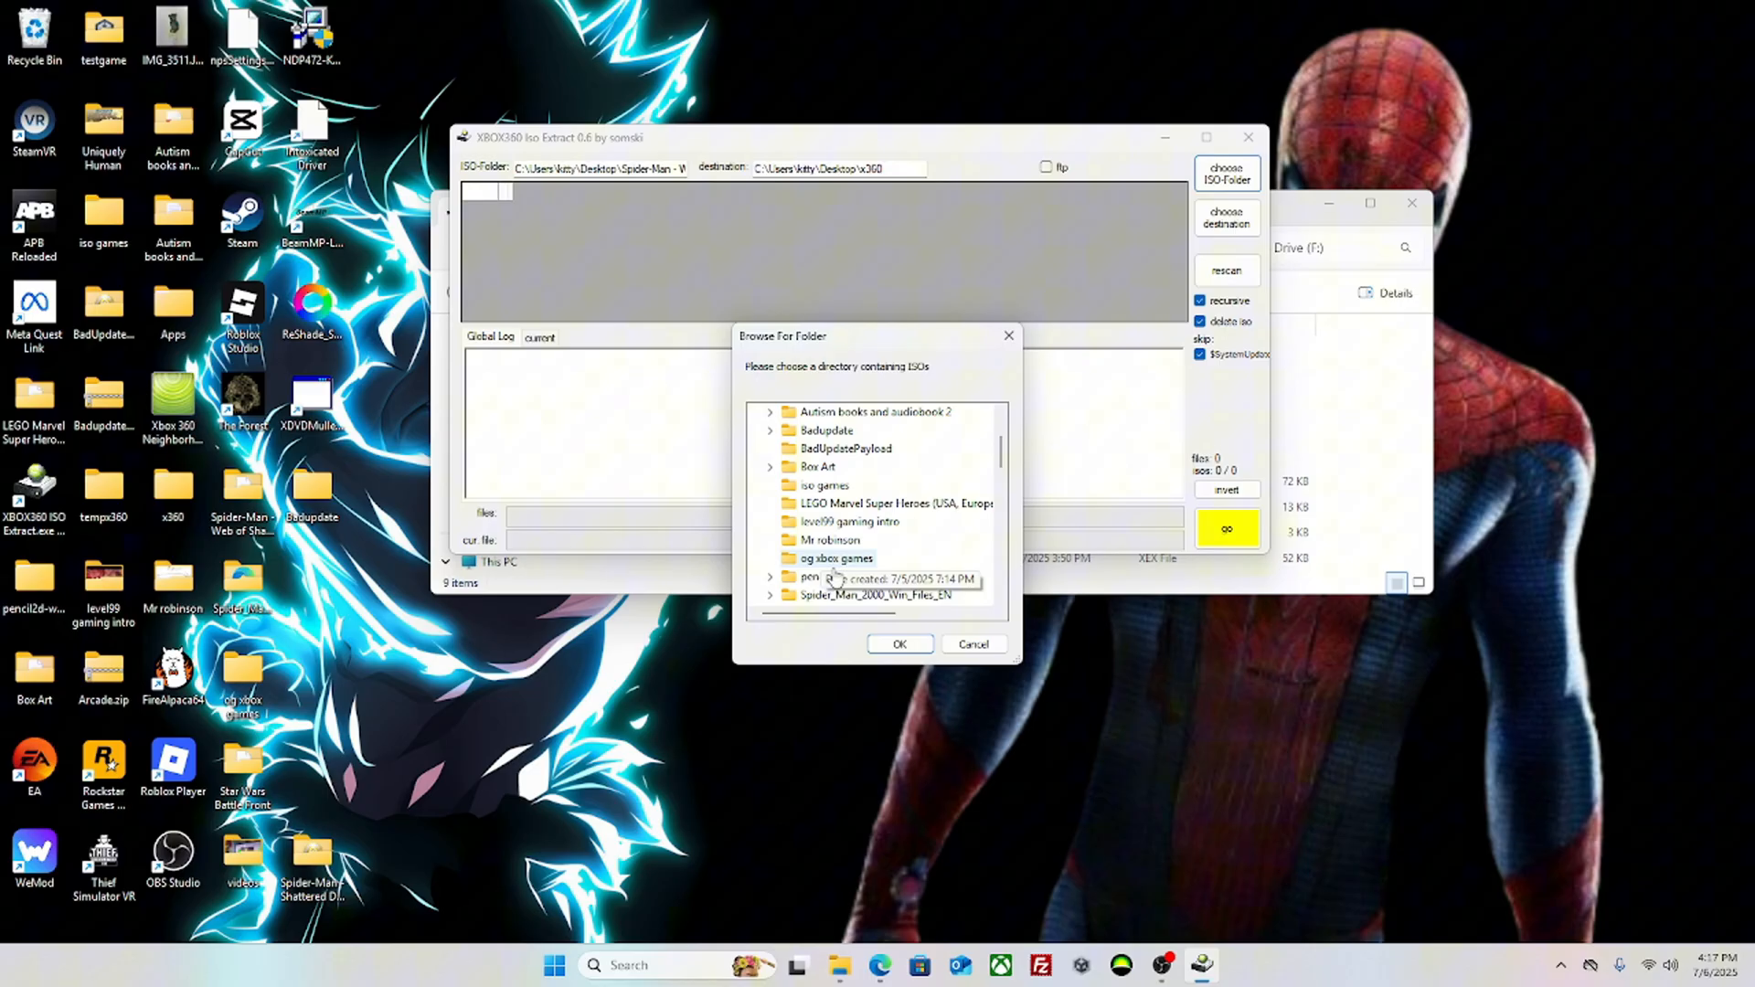
pyautogui.scroll(-3)
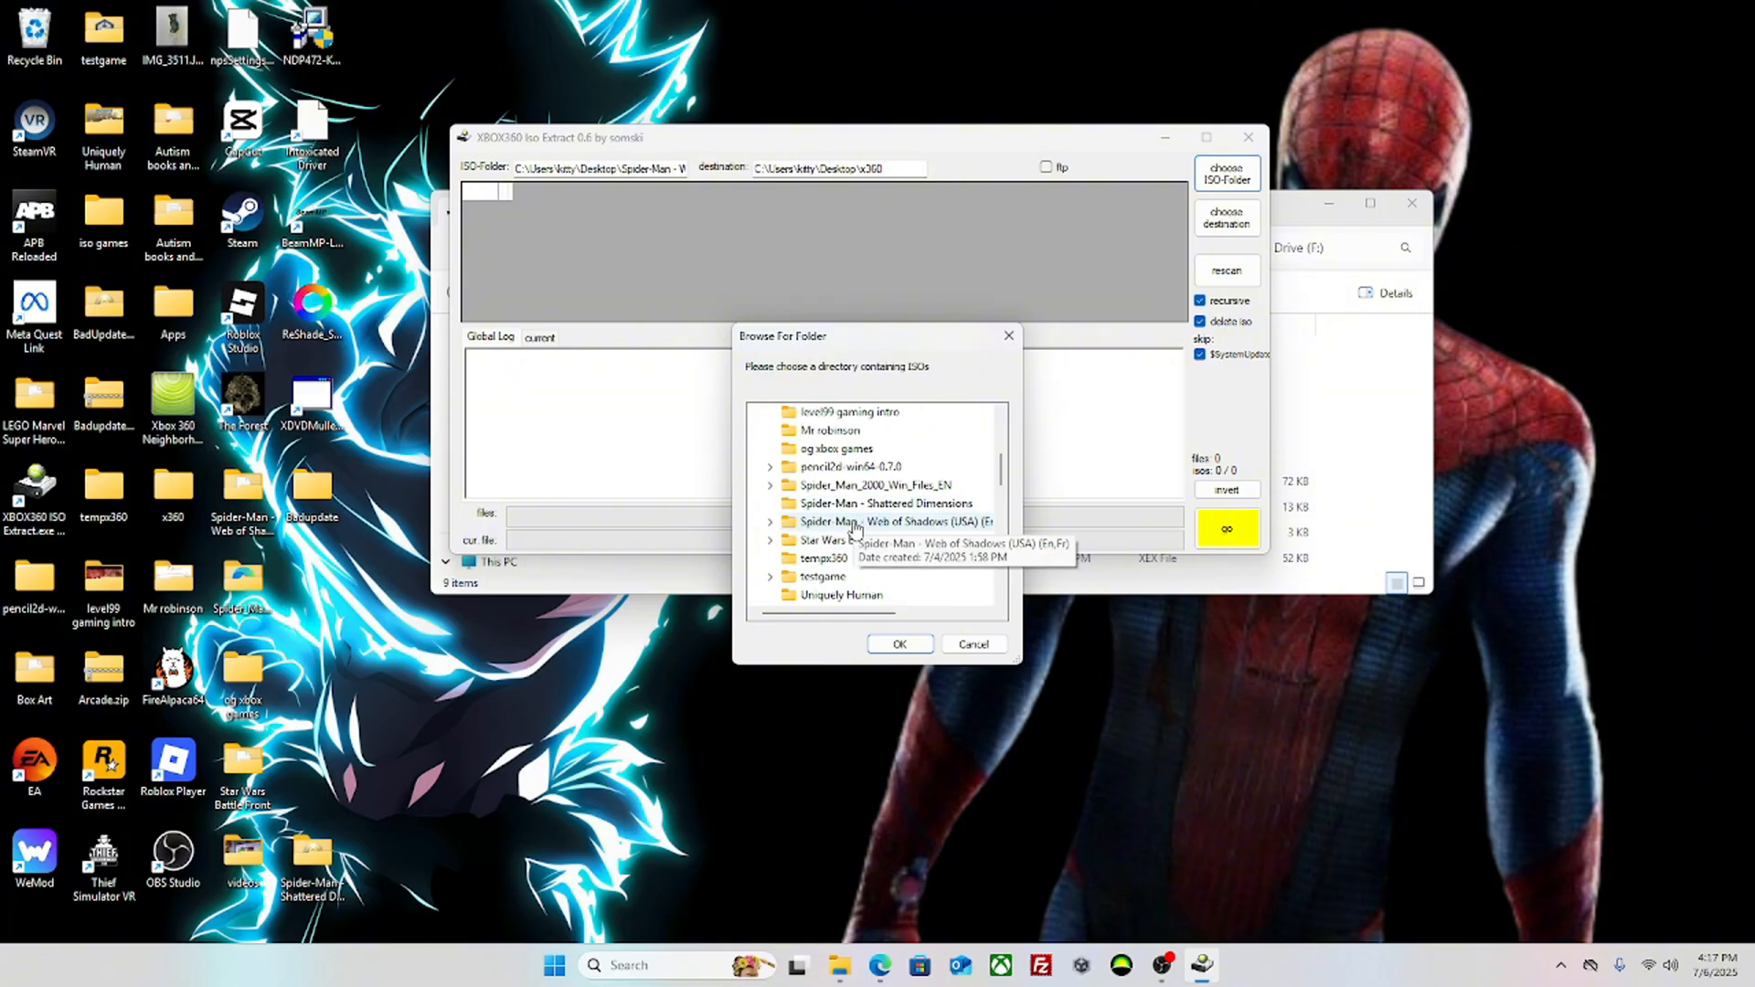
pyautogui.click(899, 644)
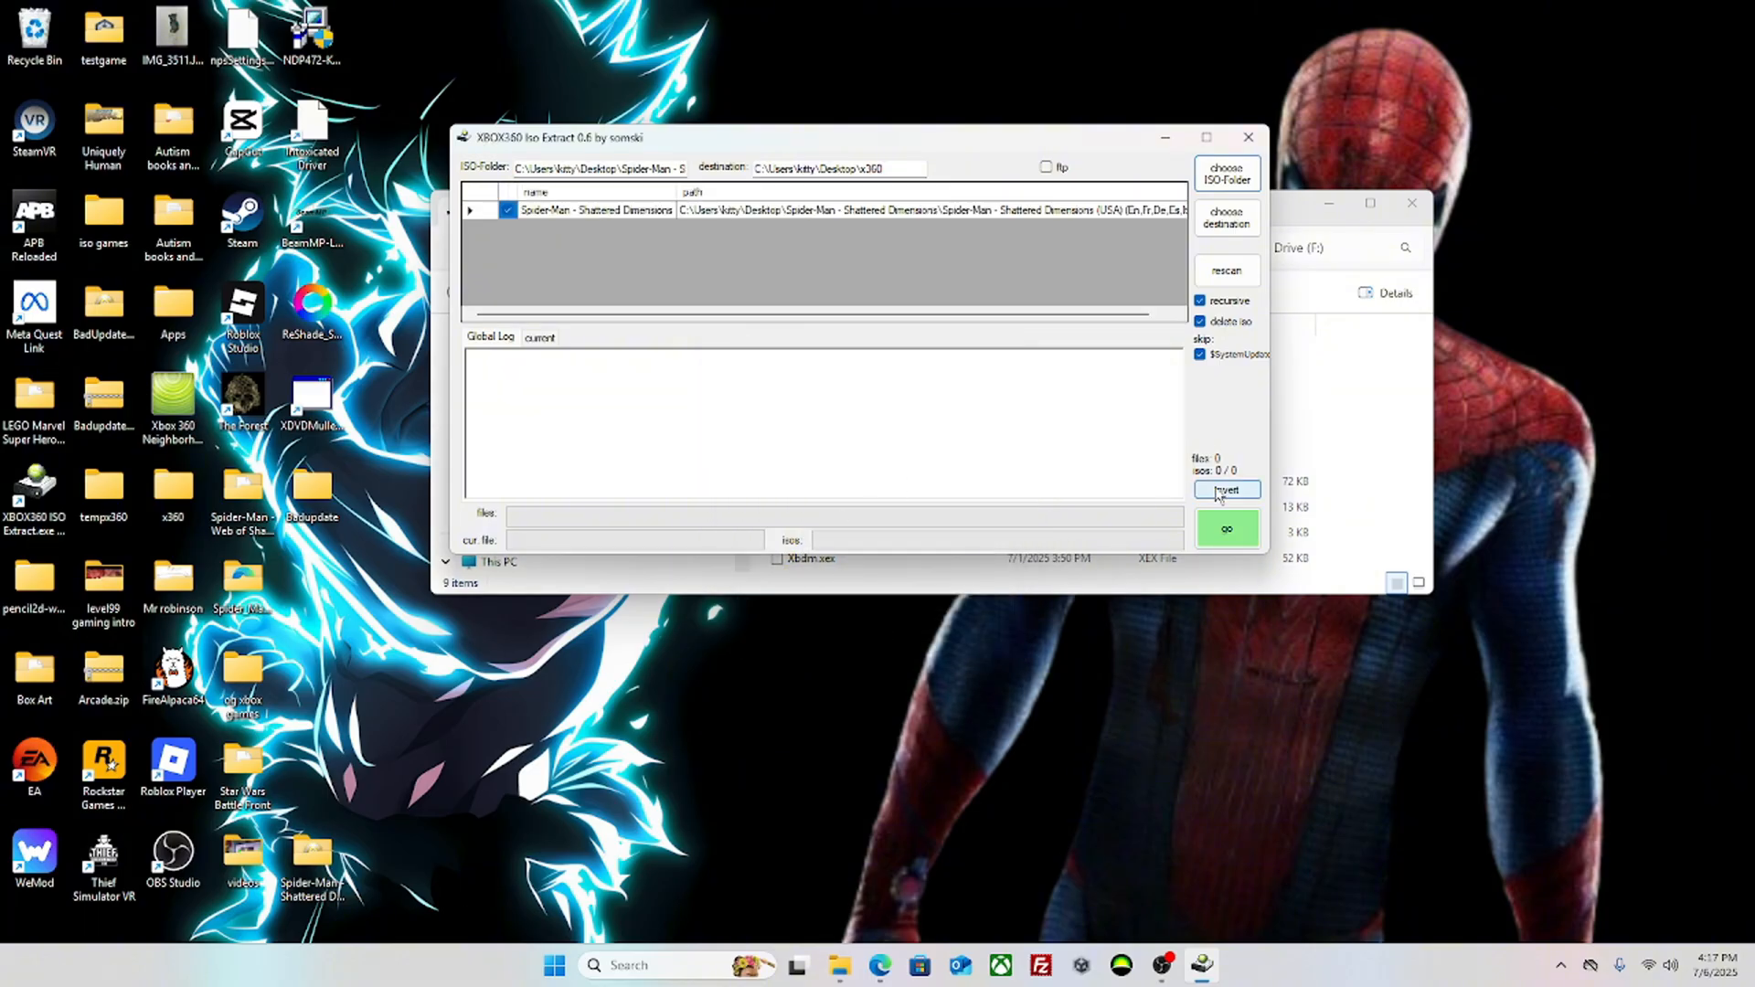
pyautogui.click(1225, 218)
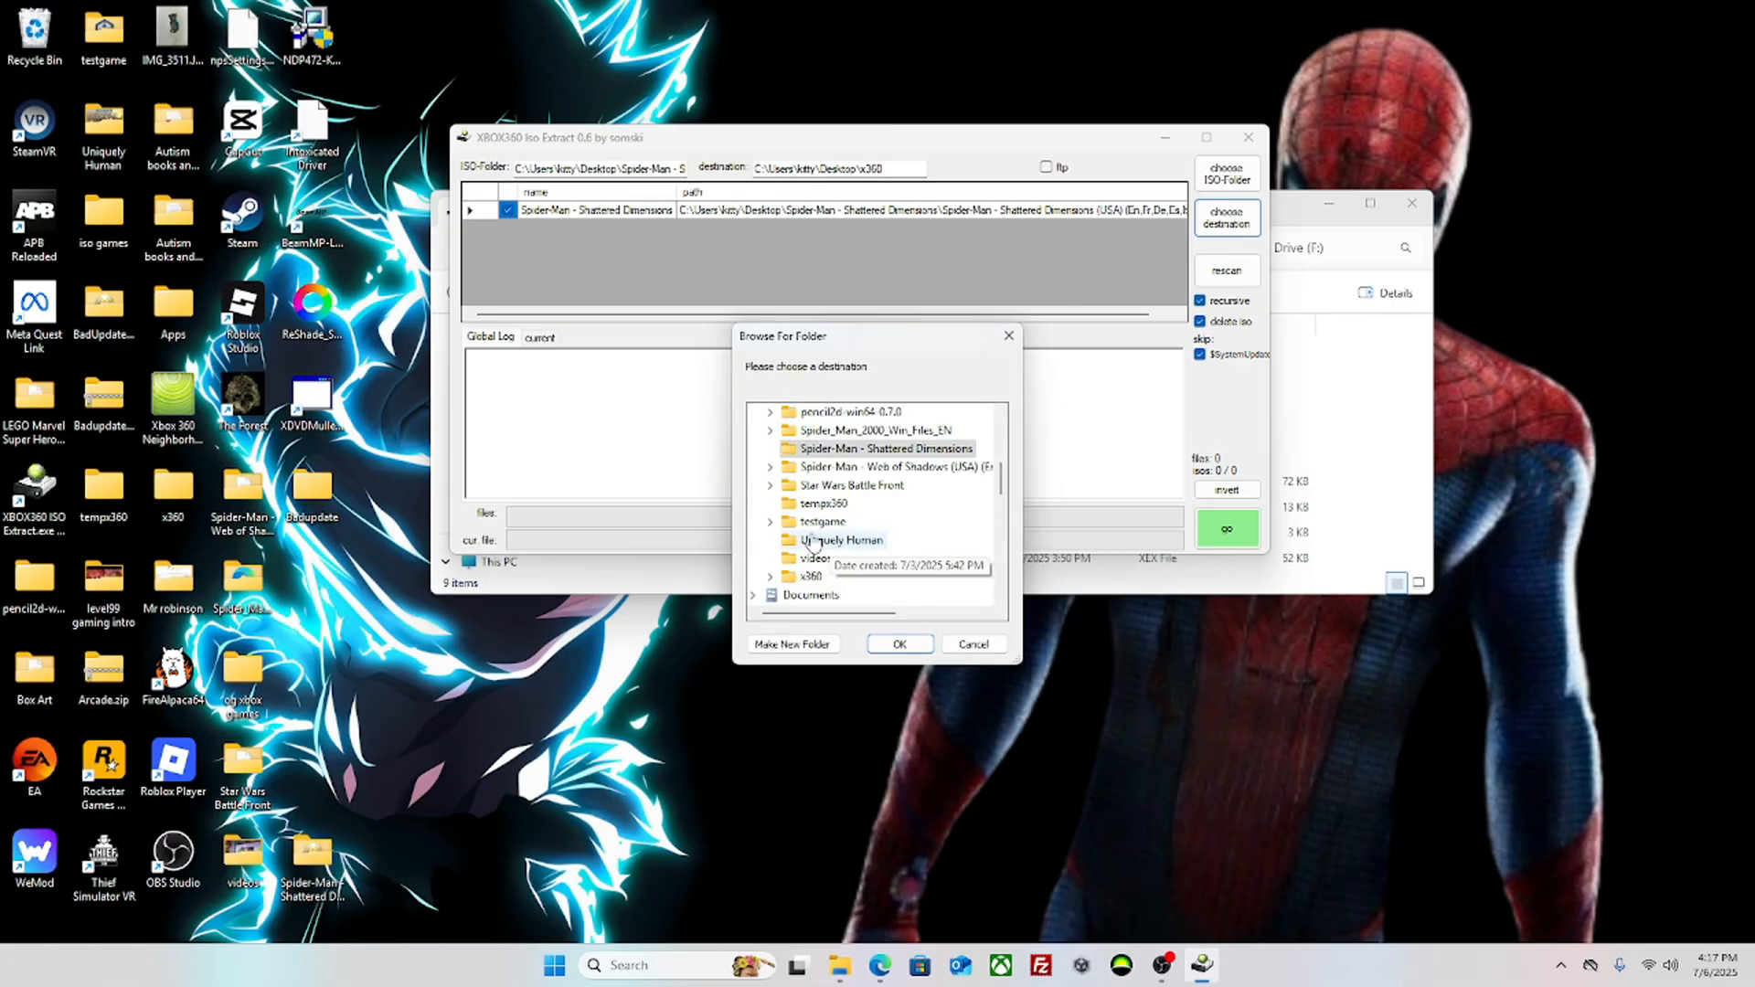
pyautogui.click(971, 643)
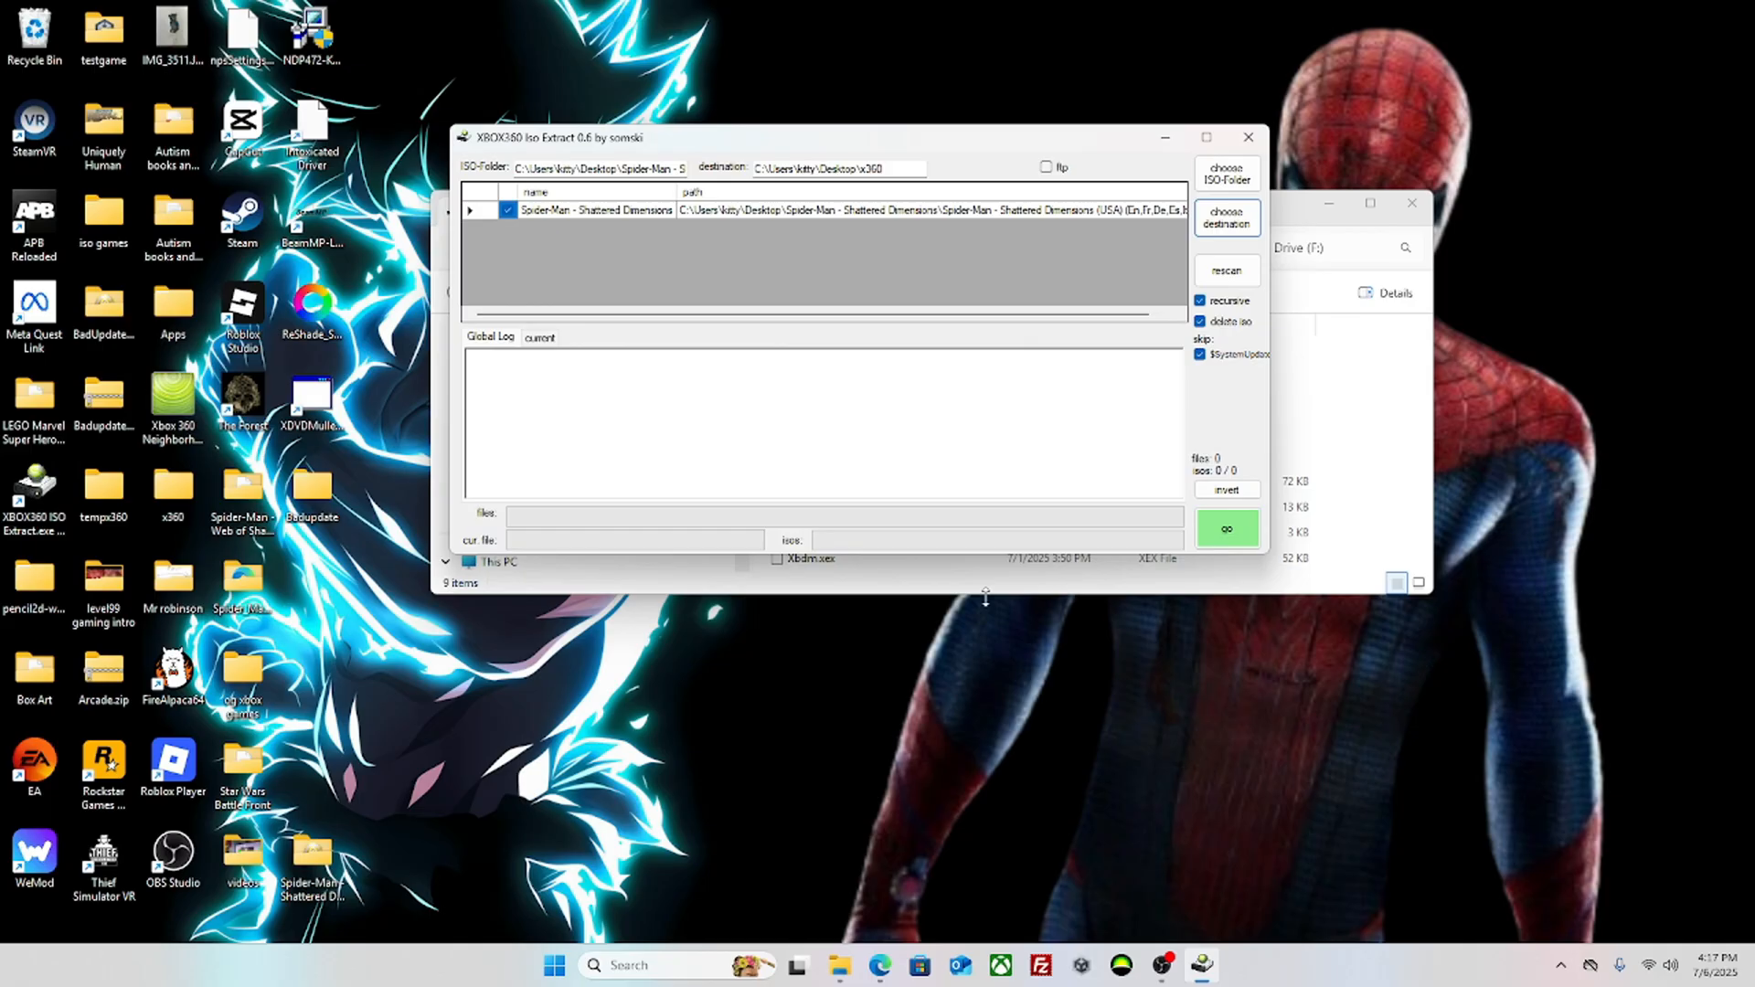
pyautogui.click(1227, 526)
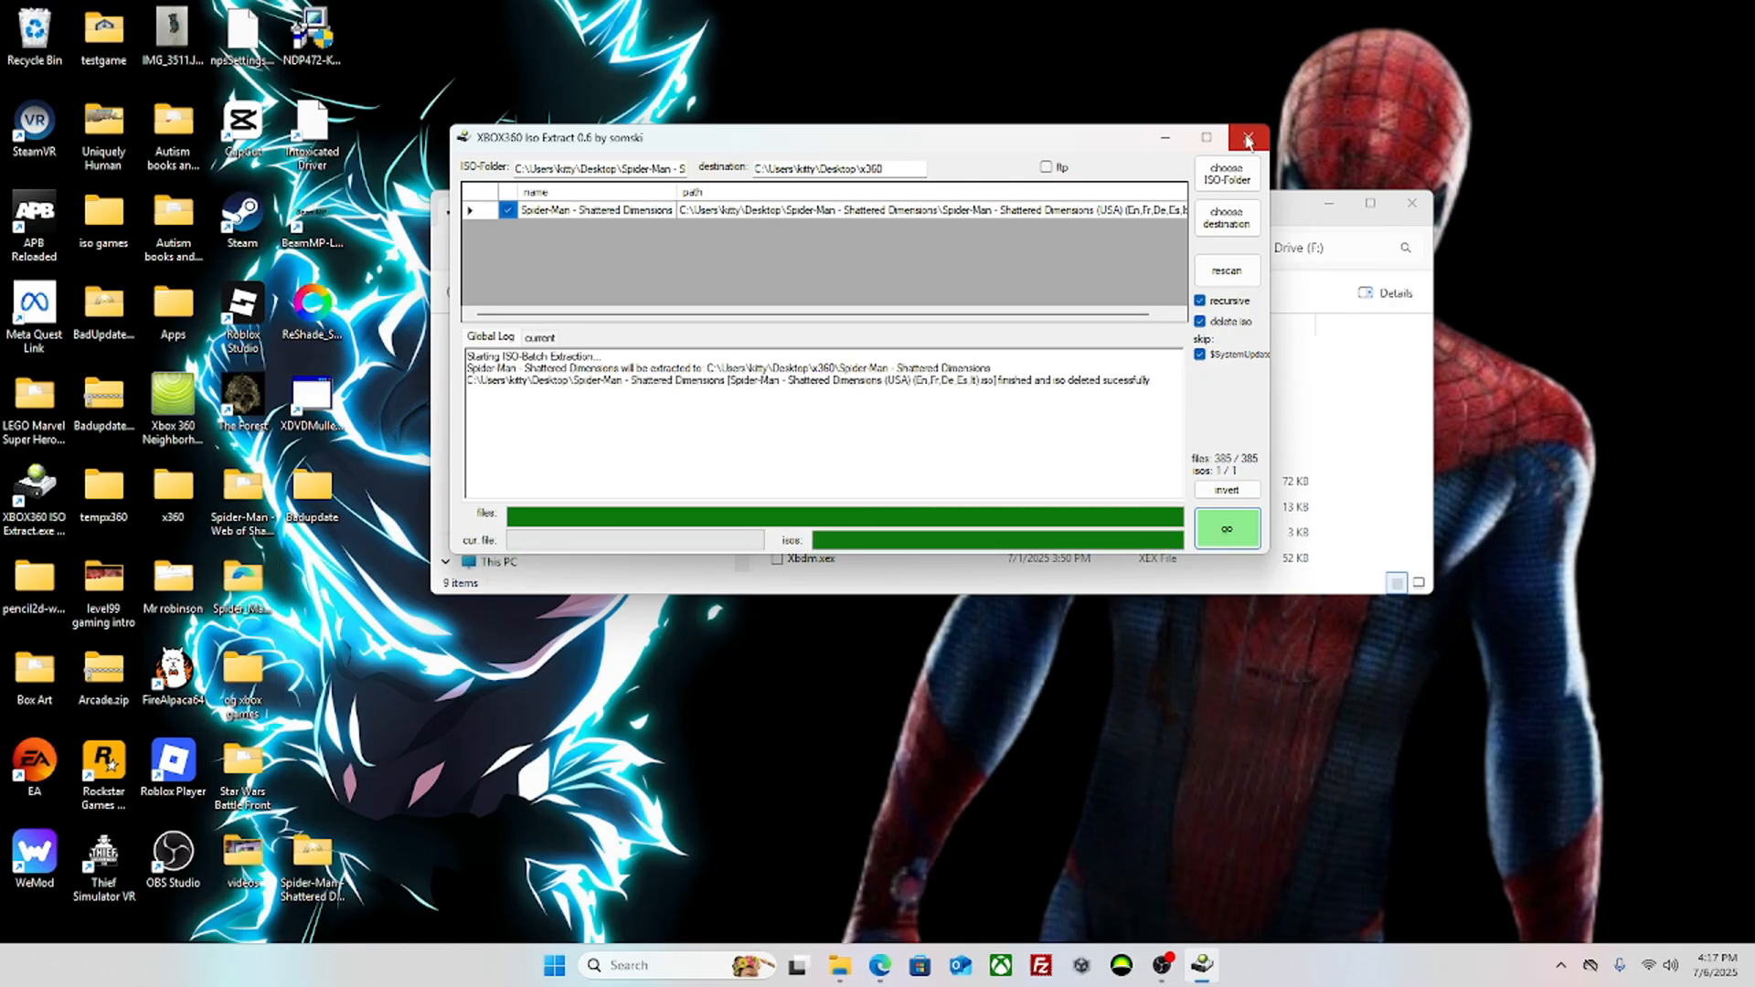
pyautogui.moveTo(1285, 108)
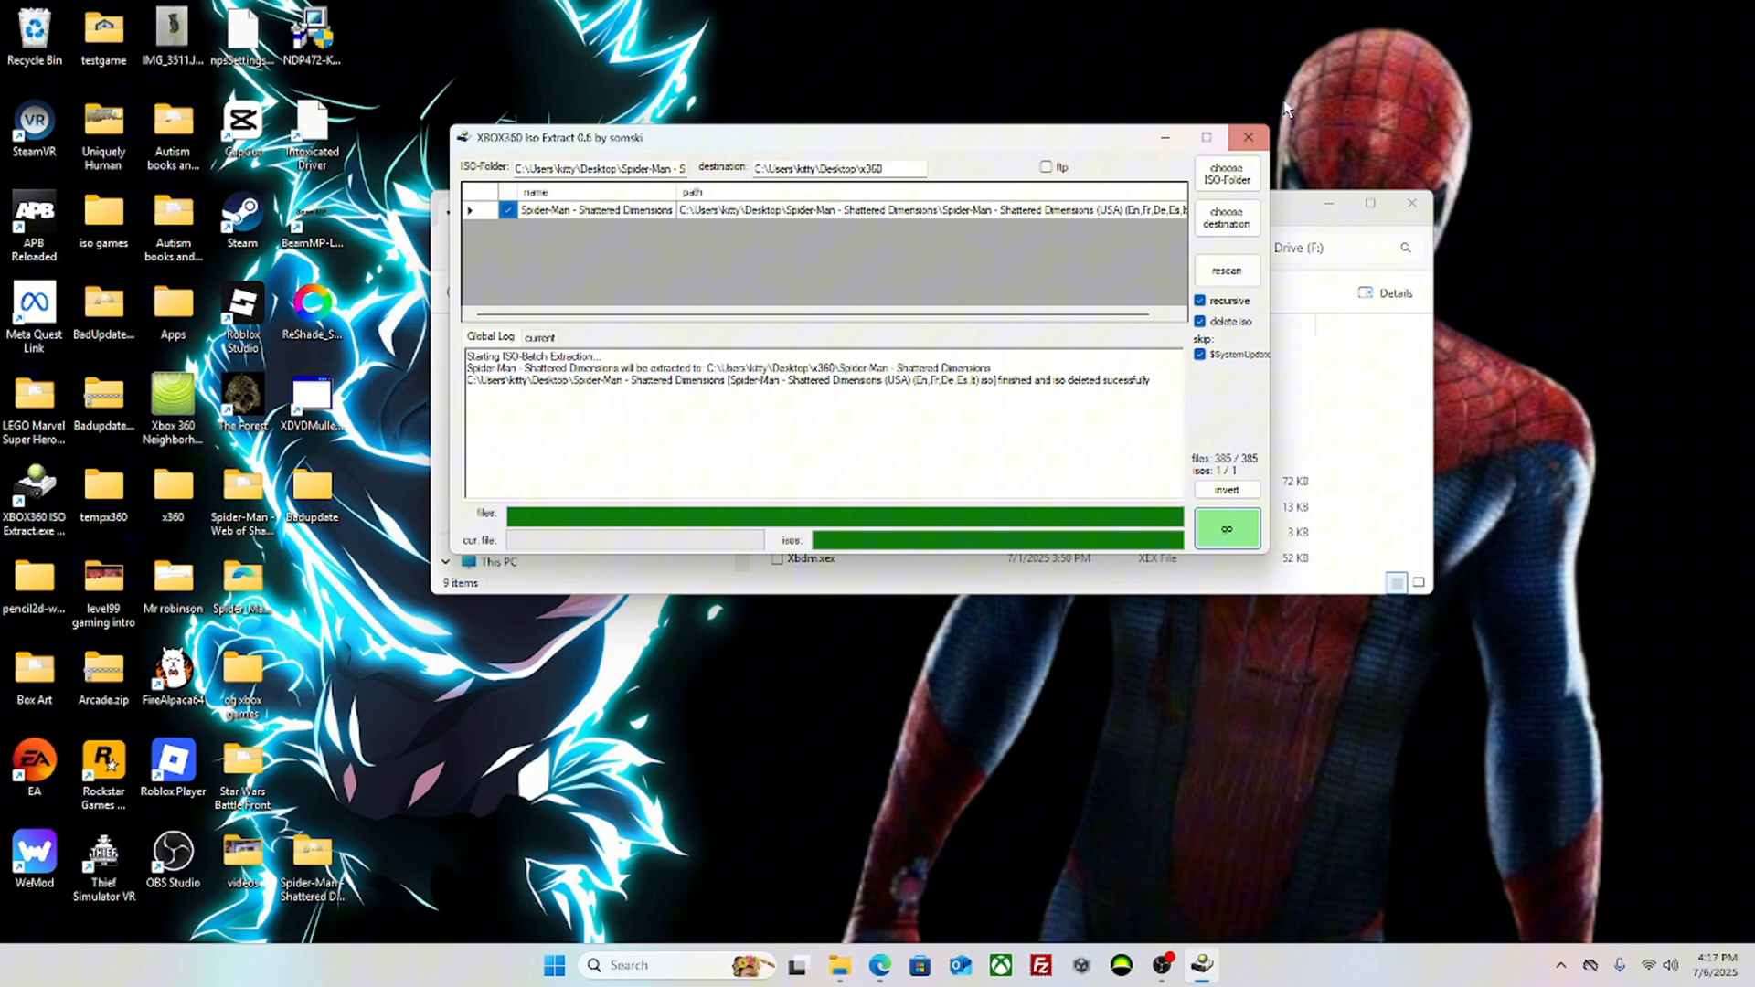
# Step: Close the extraction tool once the log reports finished and iso deleted
pyautogui.click(1249, 137)
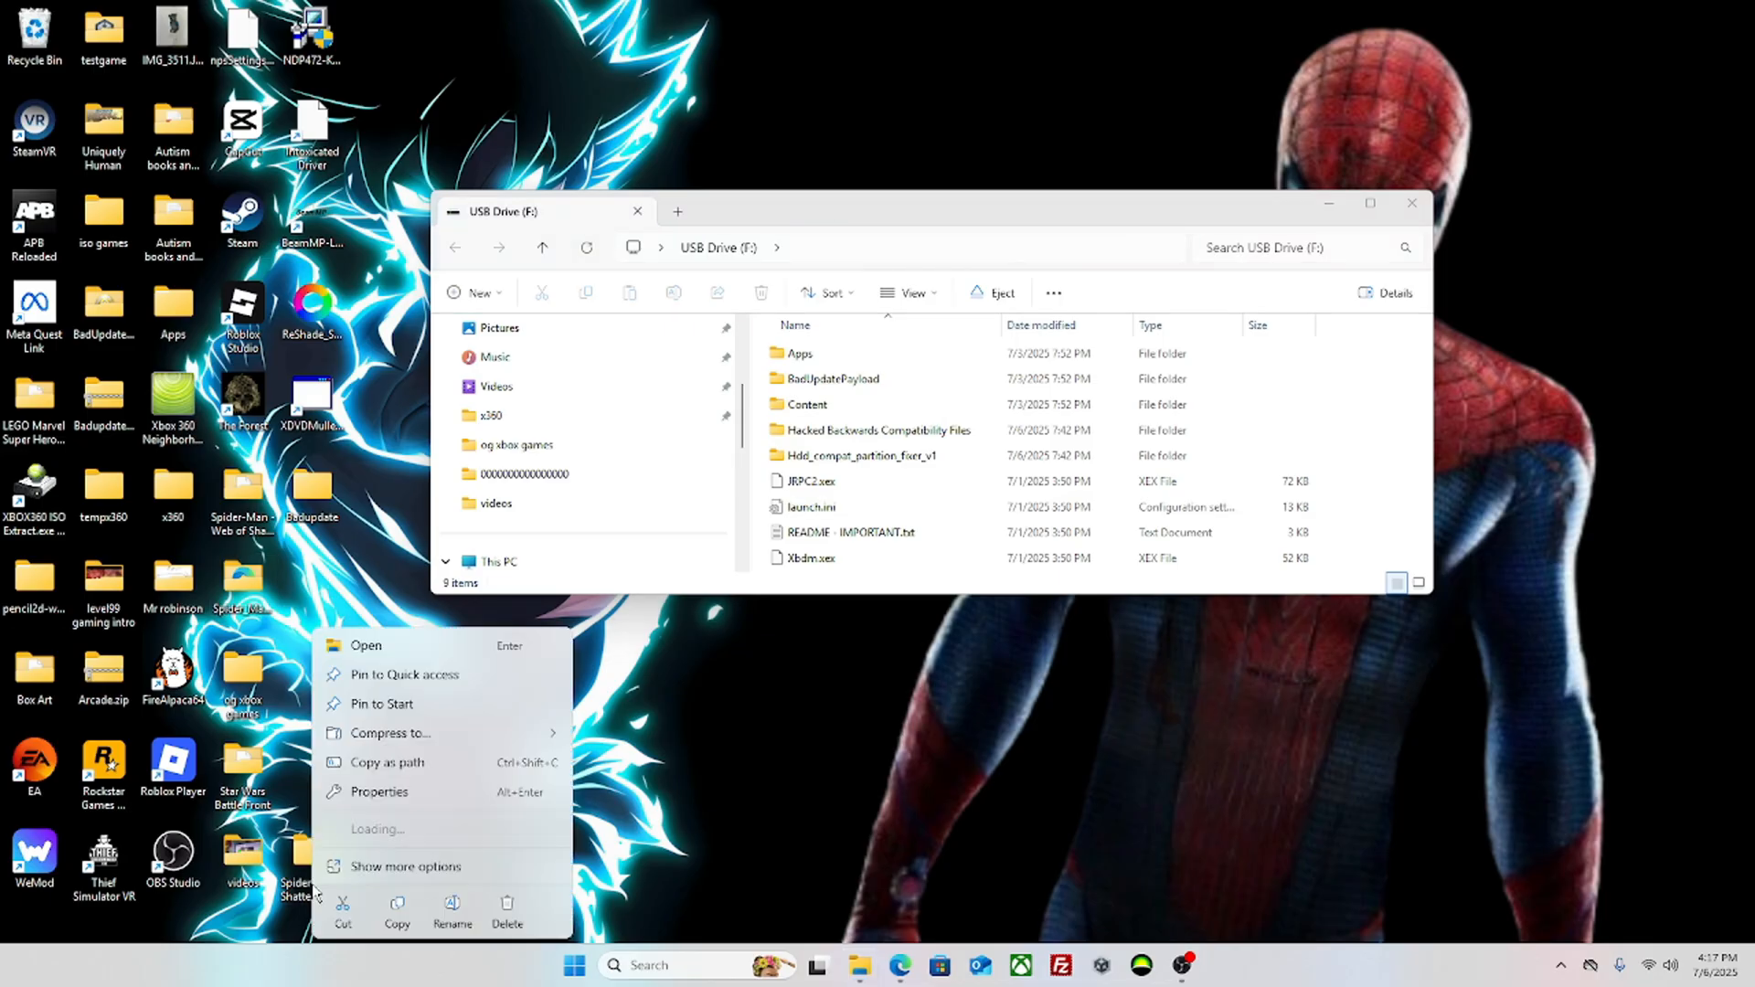
# Step: Delete the leftover Spider-Man Shattered Dimensions folder from the desktop
pyautogui.click(365, 646)
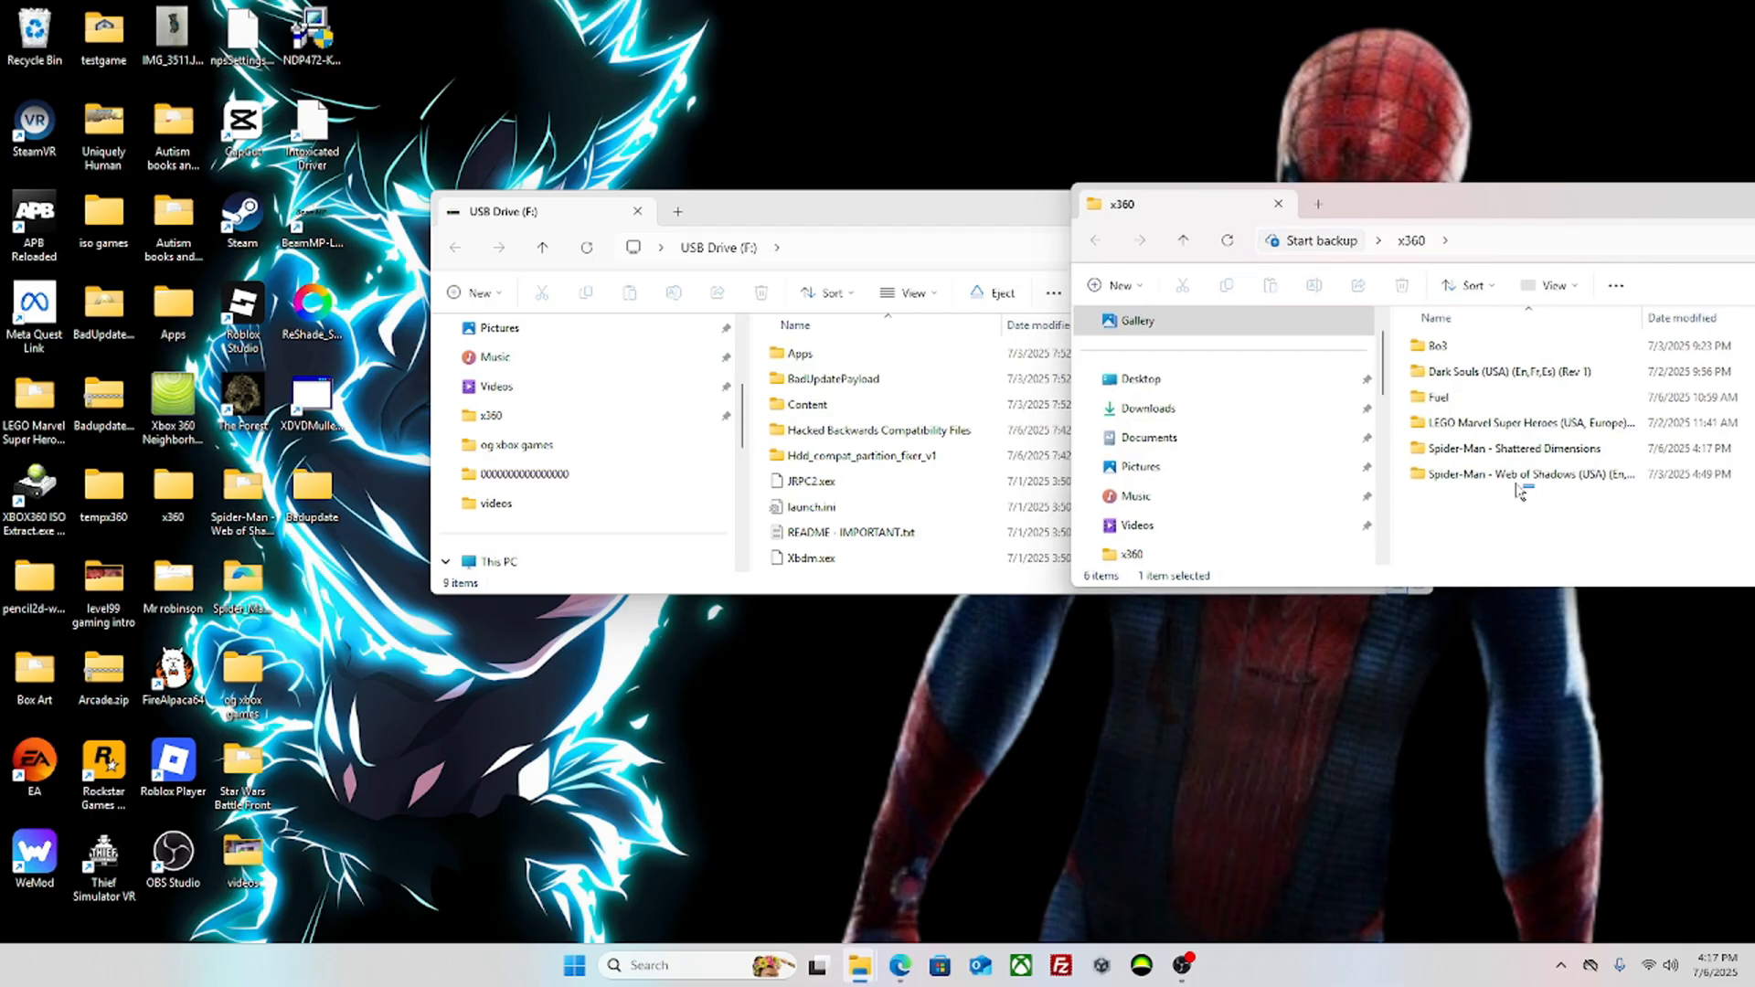
pyautogui.click(1514, 448)
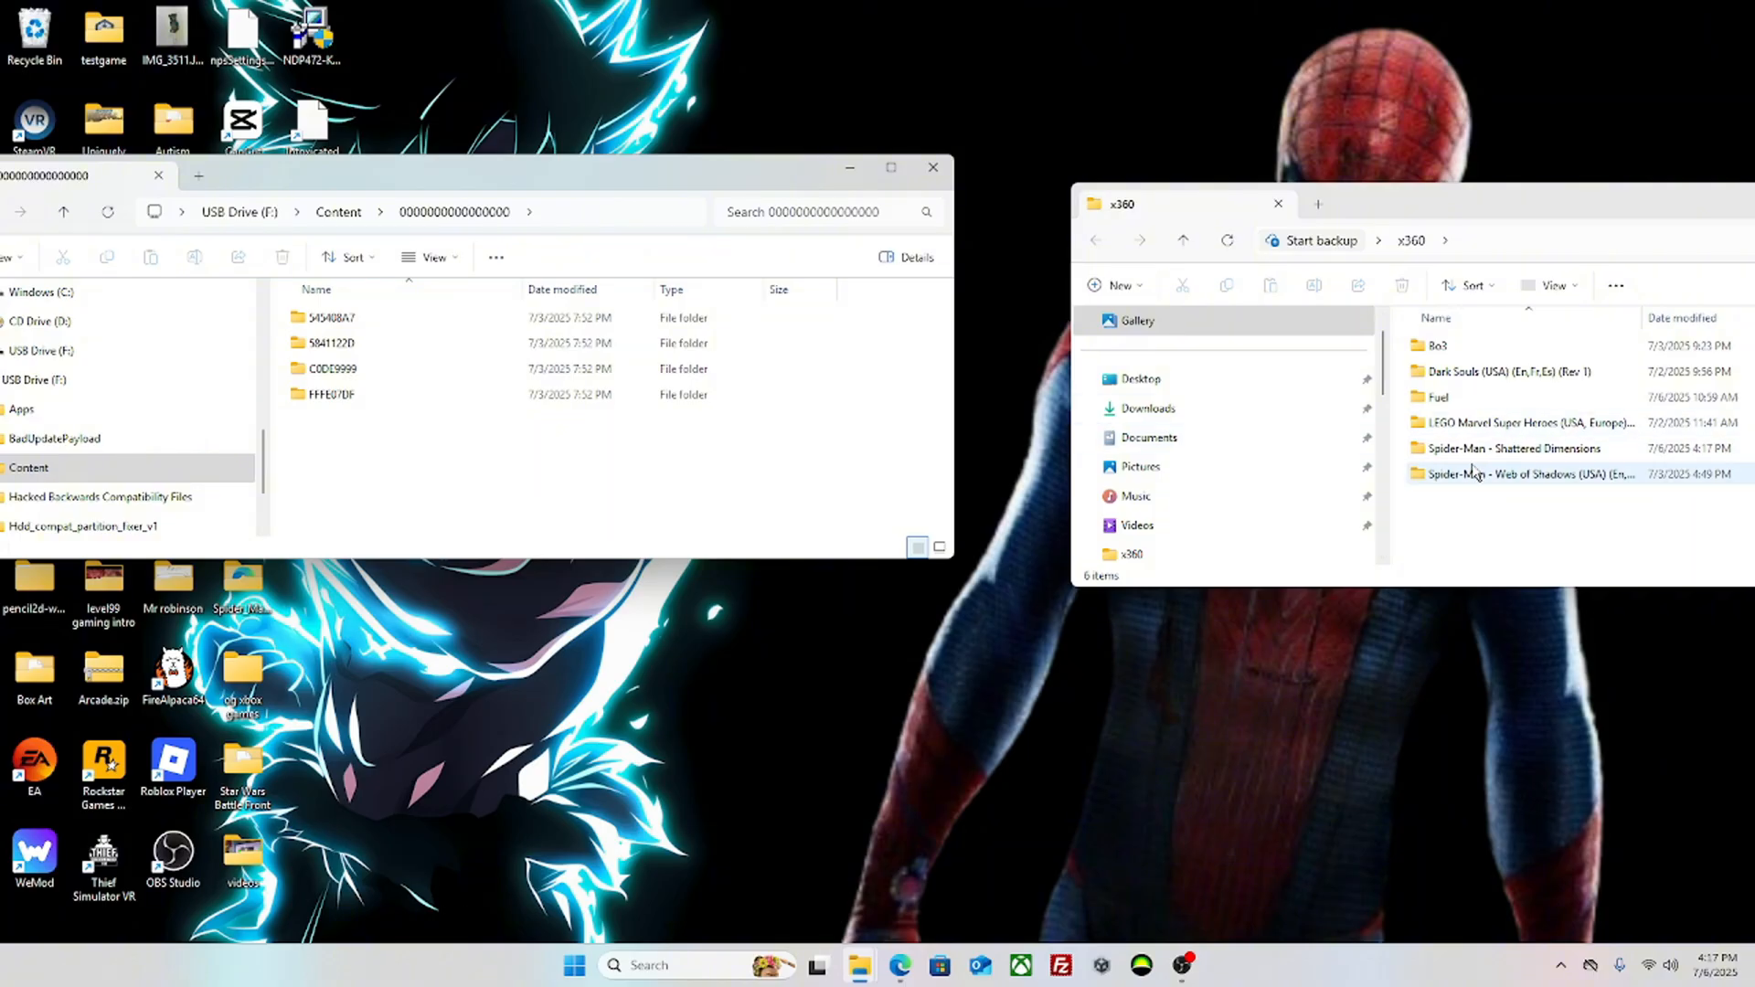
pyautogui.click(1514, 448)
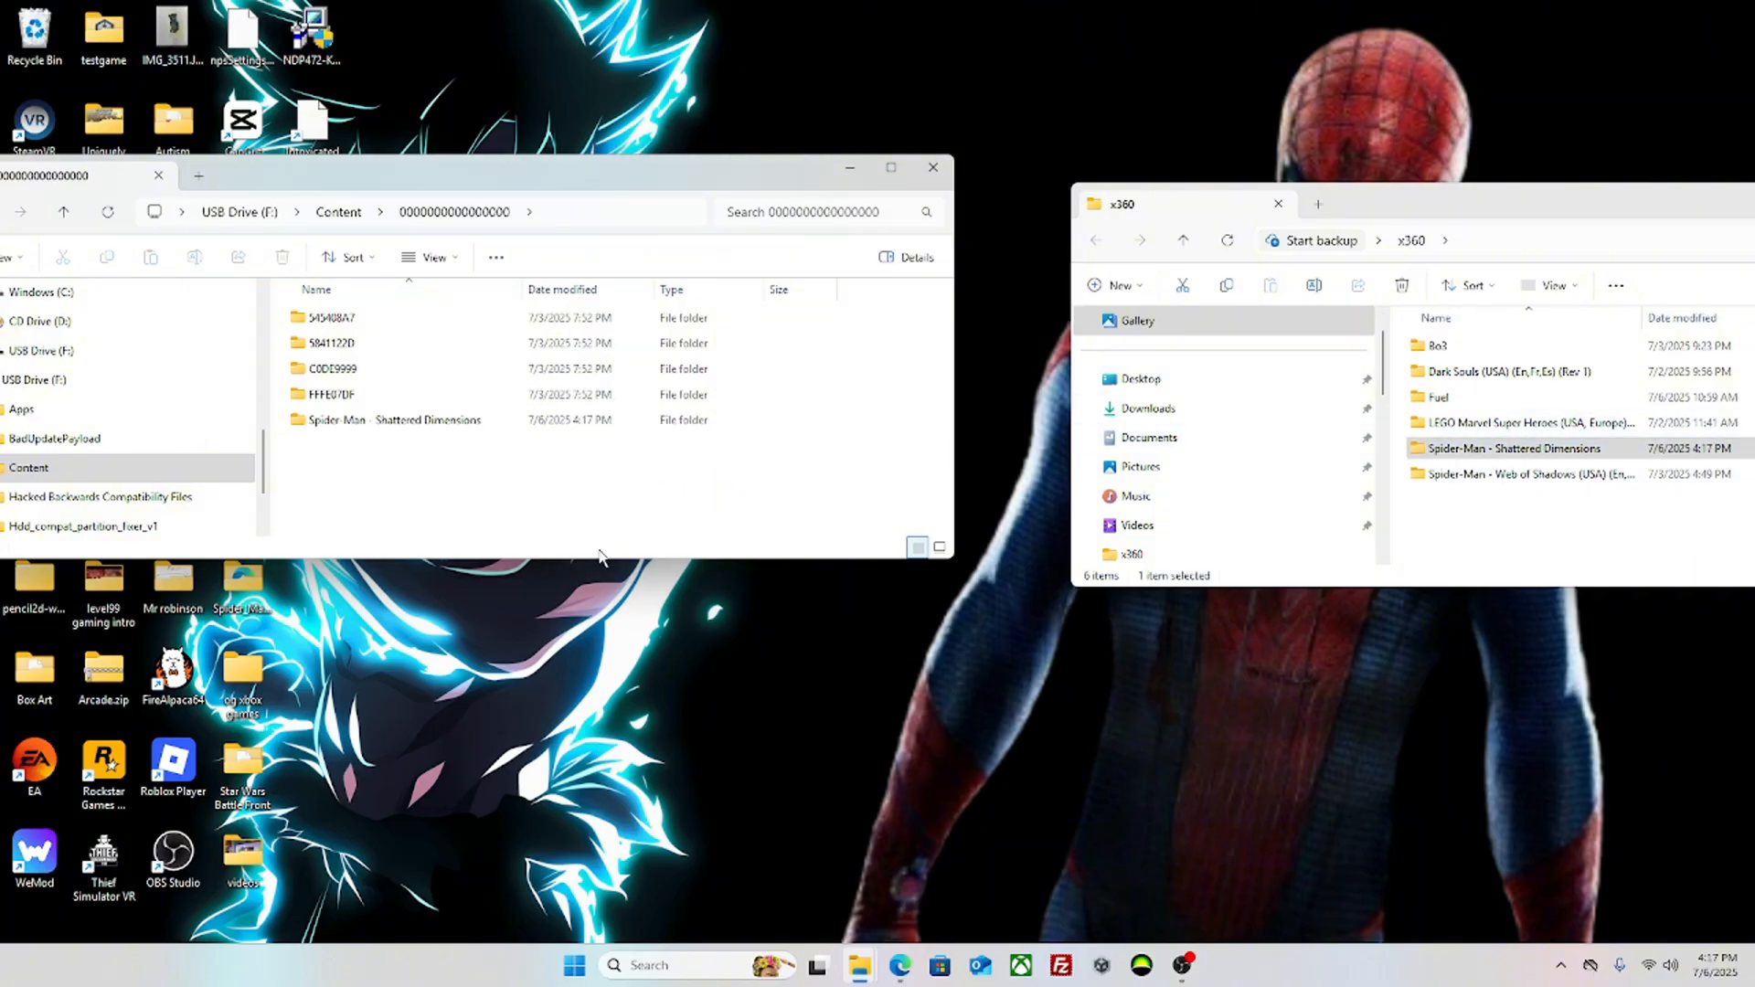